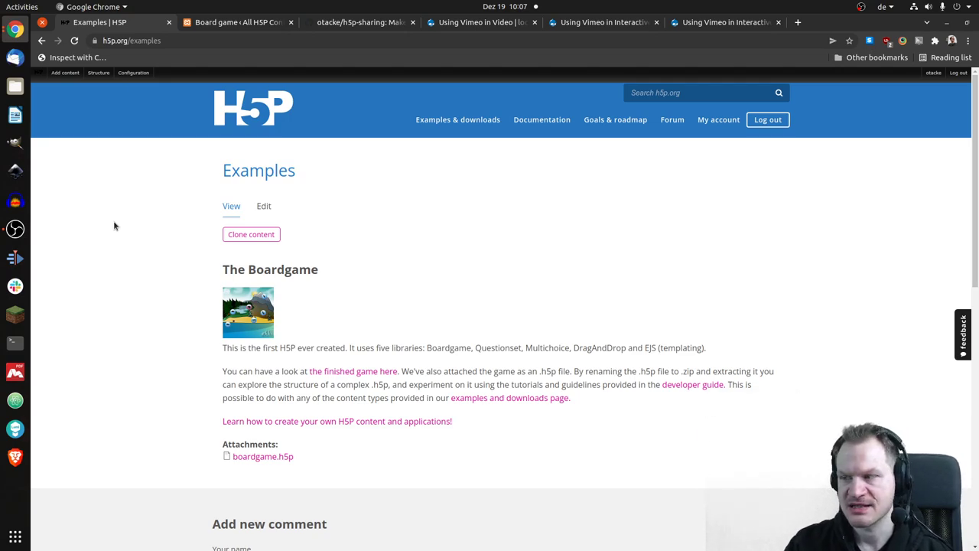
pyautogui.moveTo(128, 227)
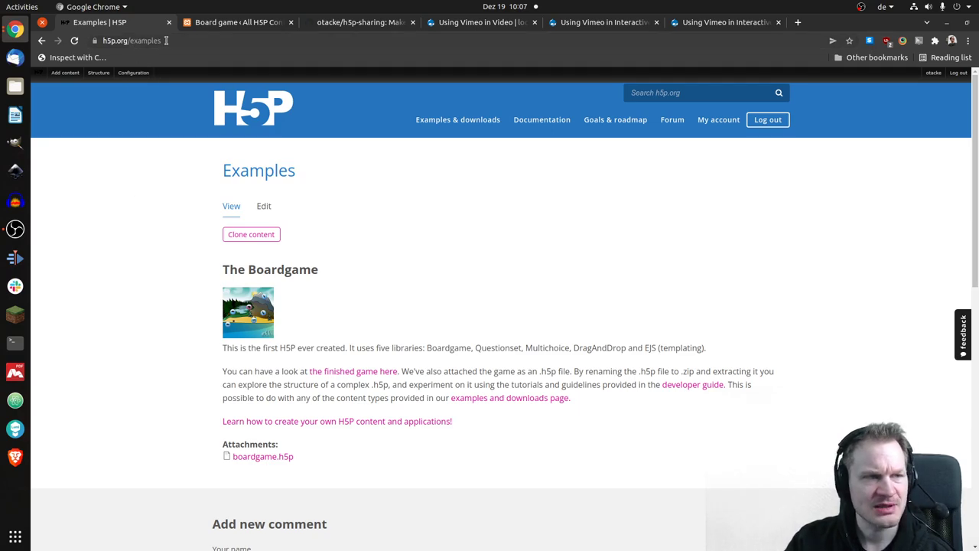
pyautogui.moveTo(482, 256)
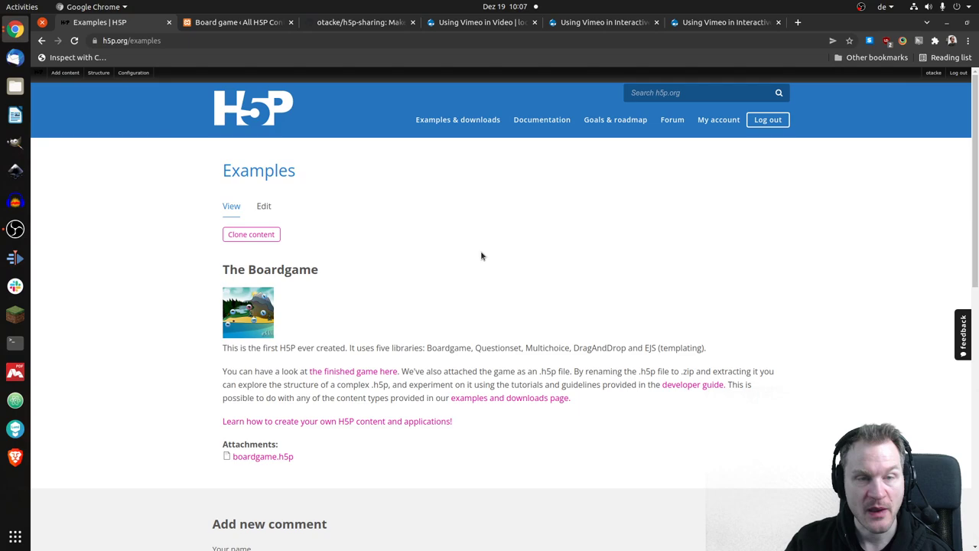
pyautogui.moveTo(409, 337)
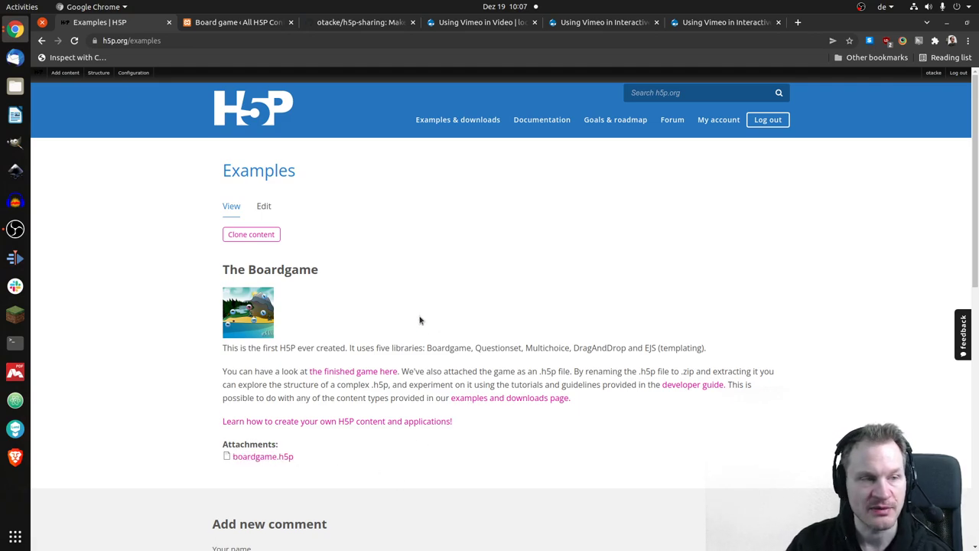
pyautogui.moveTo(331, 211)
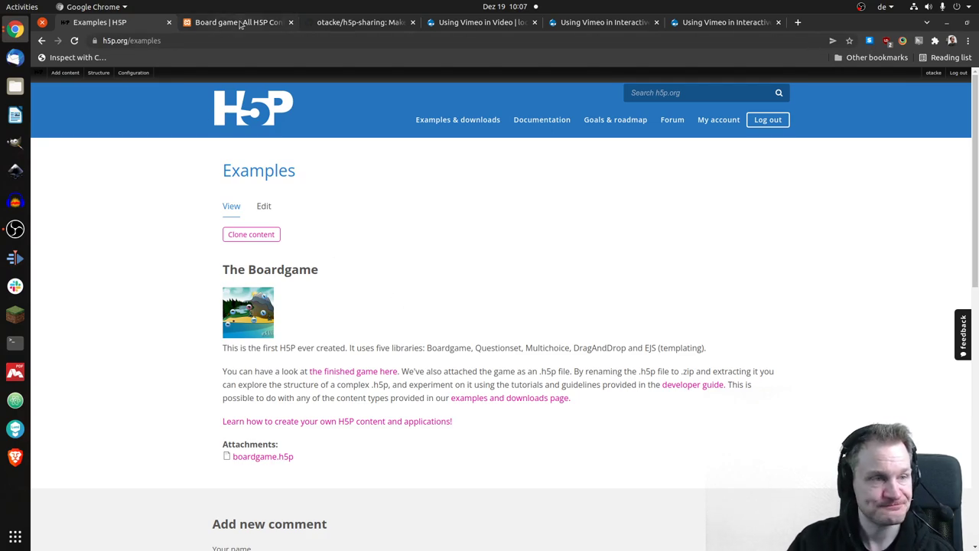
# - Switch to the Board game tab and dismiss the Animal Organ Systems welcome screen
pyautogui.click(239, 21)
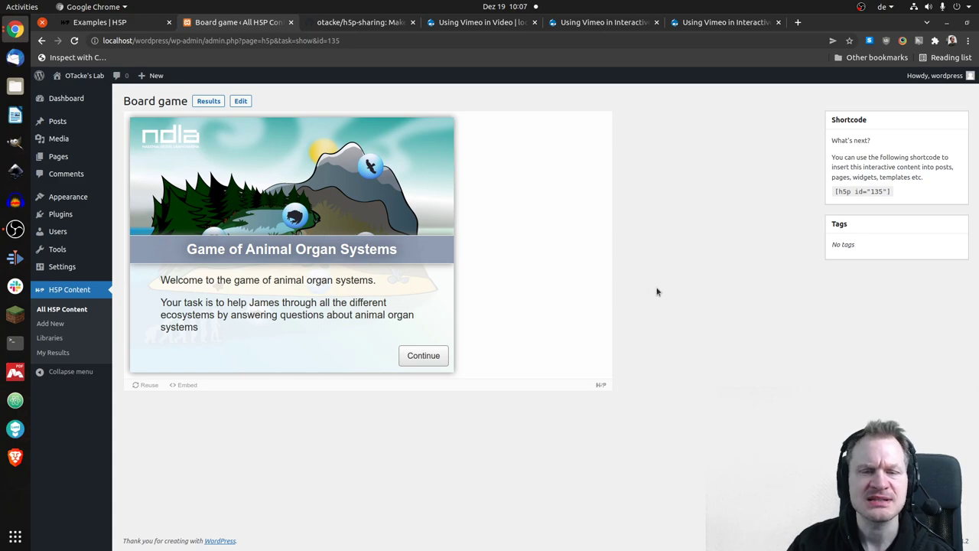
pyautogui.moveTo(488, 189)
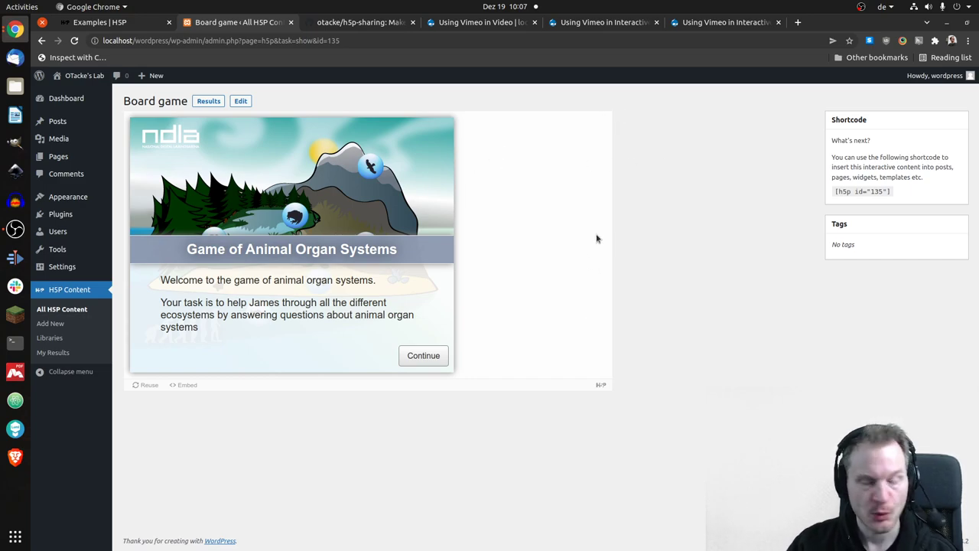
pyautogui.moveTo(590, 281)
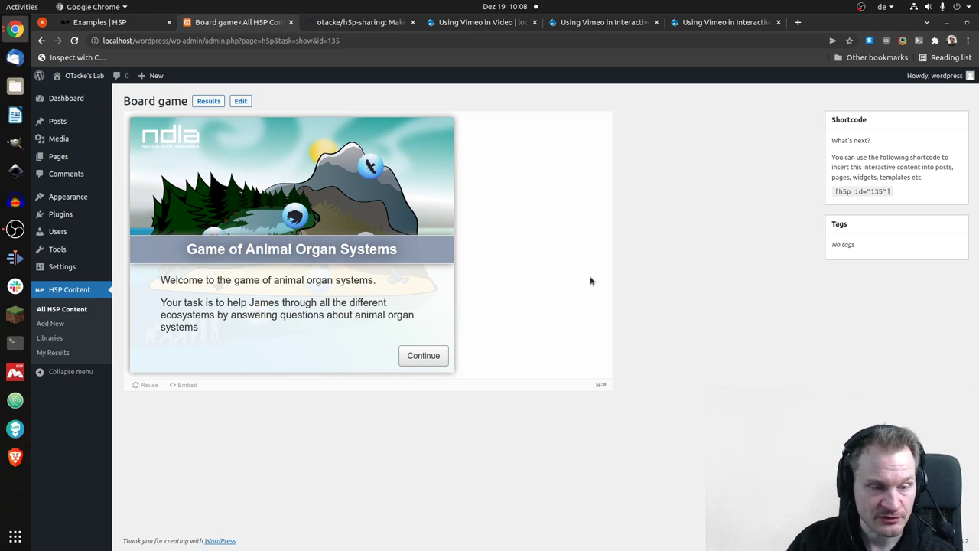
pyautogui.moveTo(442, 158)
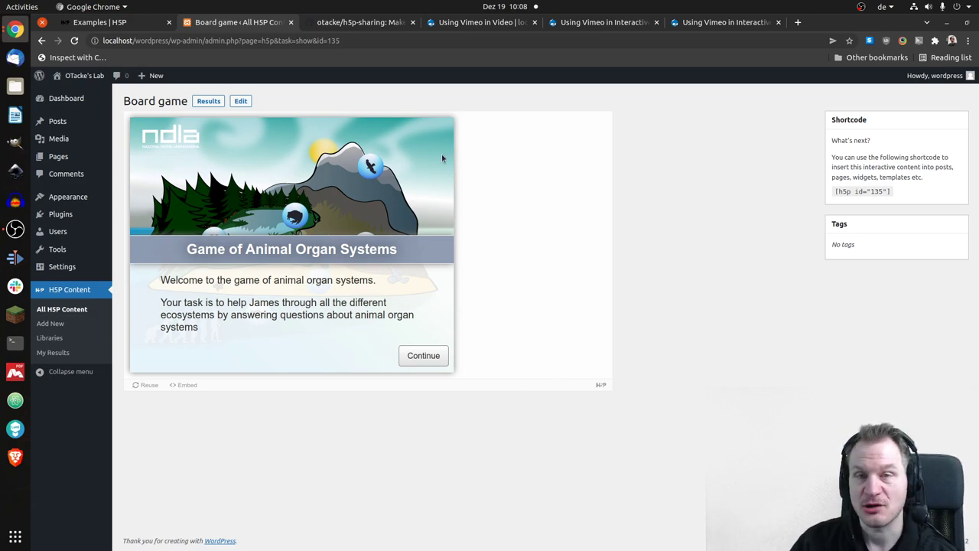
pyautogui.click(423, 355)
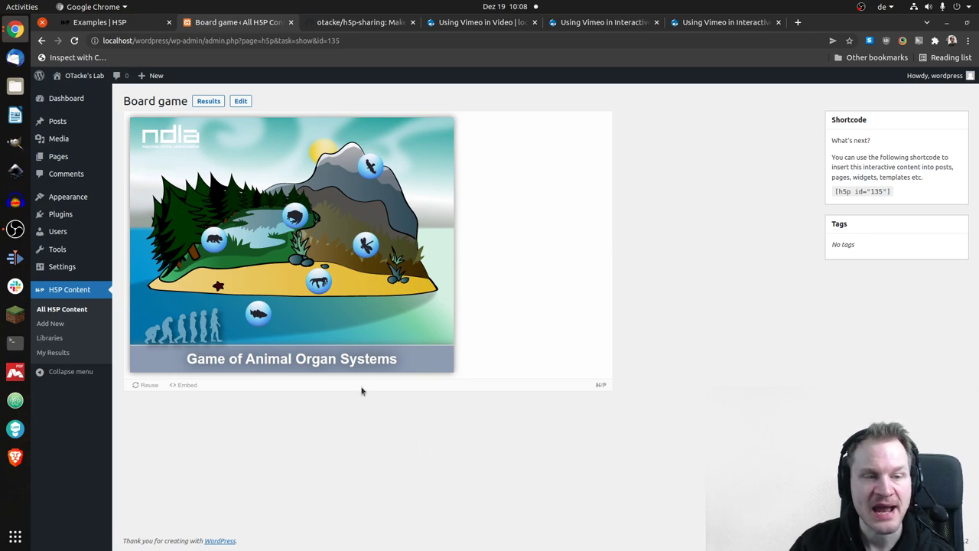
pyautogui.moveTo(457, 186)
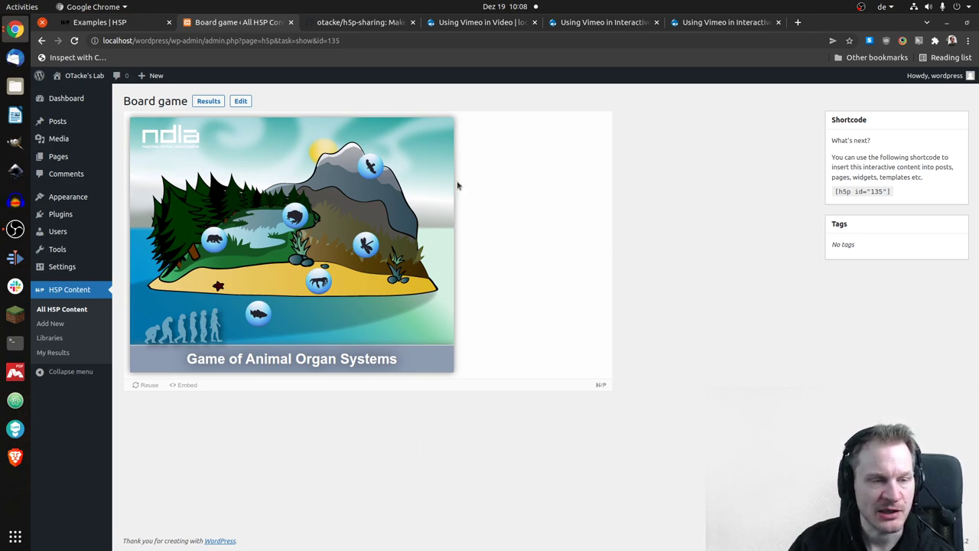
pyautogui.moveTo(225, 249)
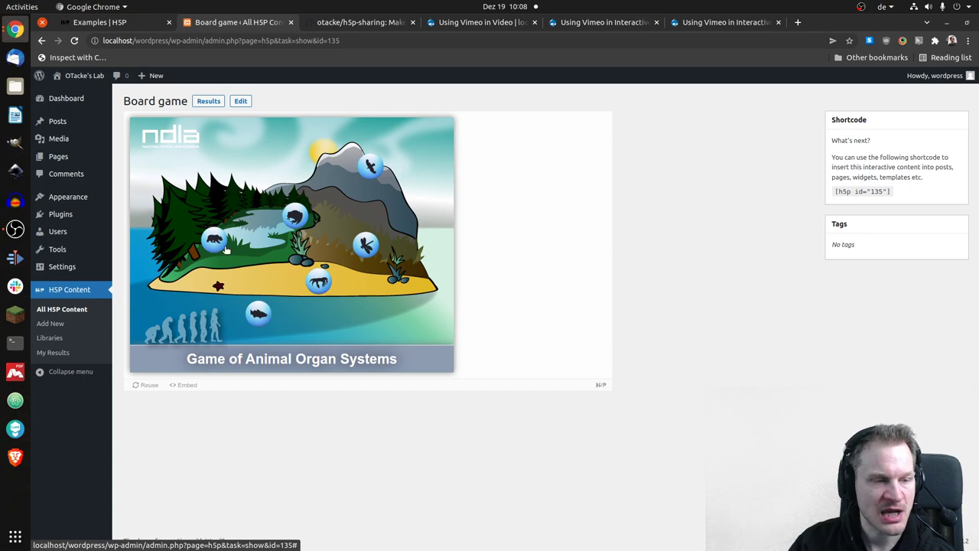
pyautogui.moveTo(367, 230)
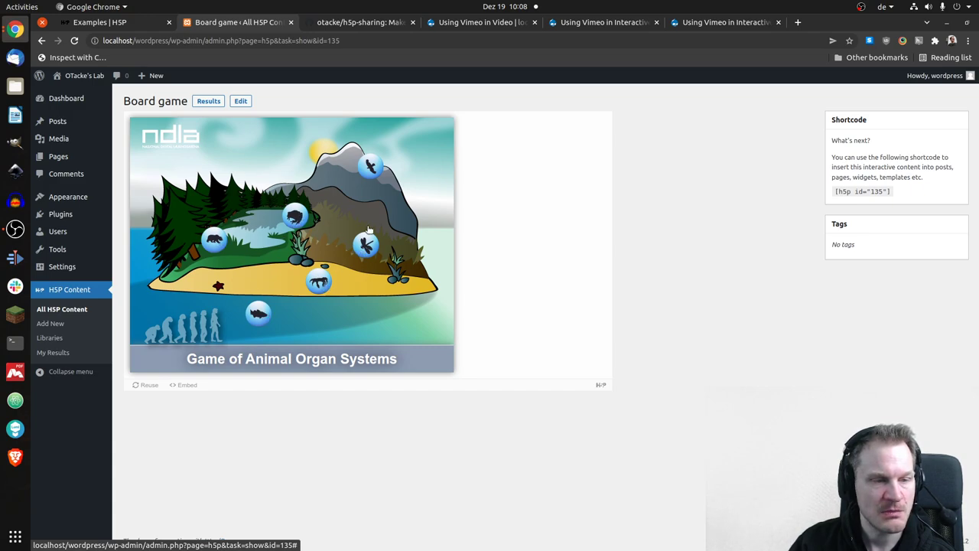
pyautogui.moveTo(370, 165)
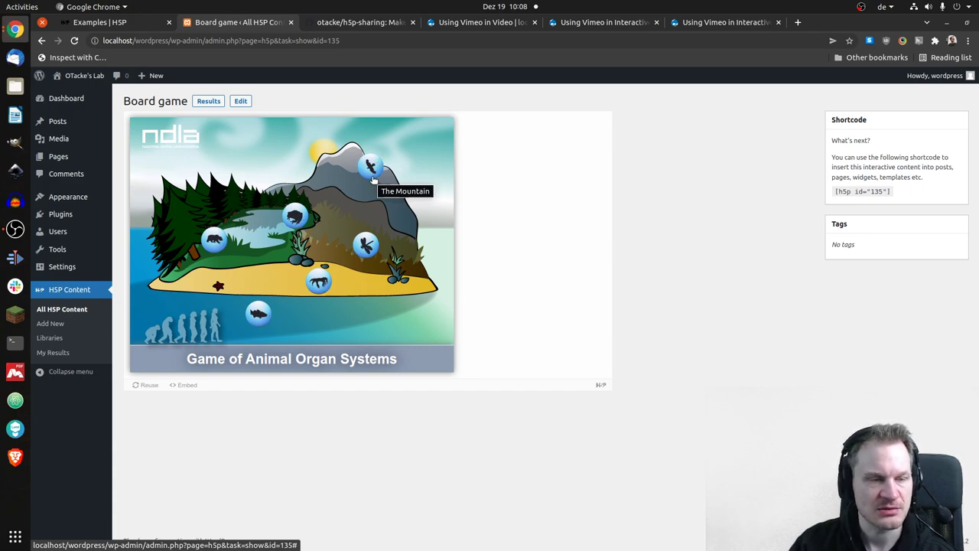
pyautogui.moveTo(383, 203)
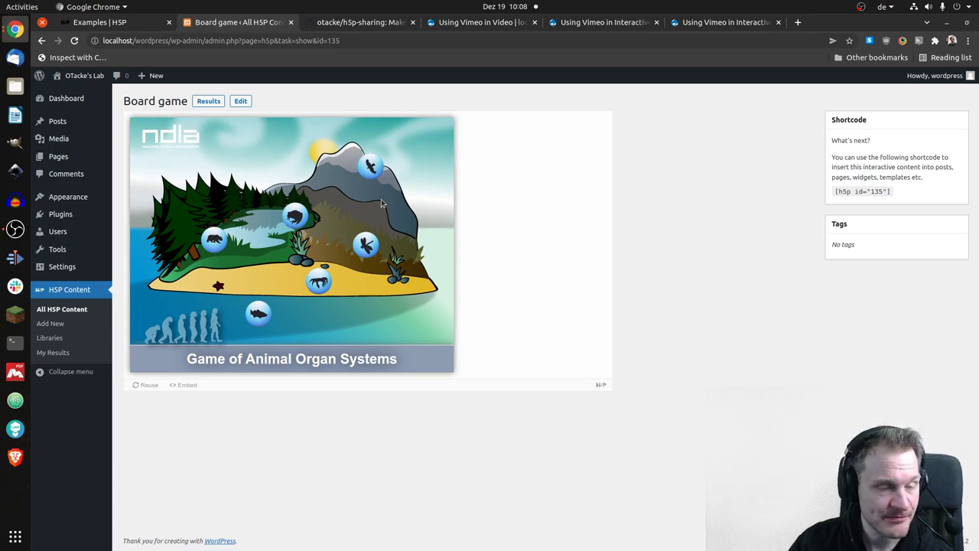
pyautogui.moveTo(369, 215)
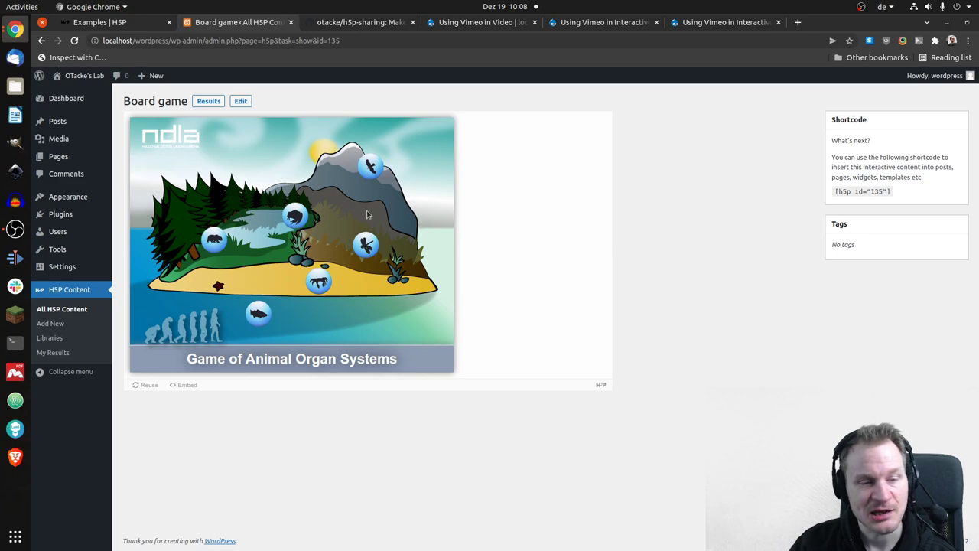
pyautogui.moveTo(361, 207)
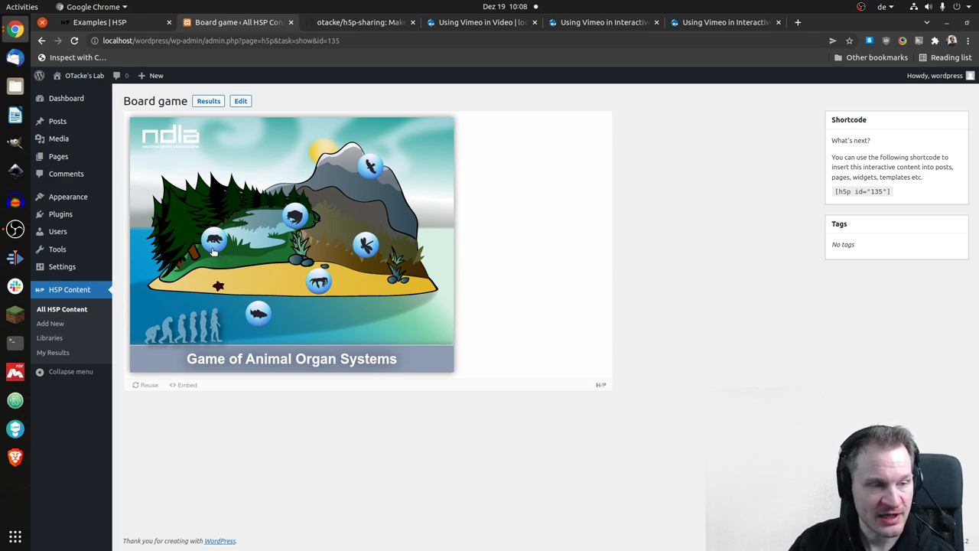
pyautogui.moveTo(214, 241)
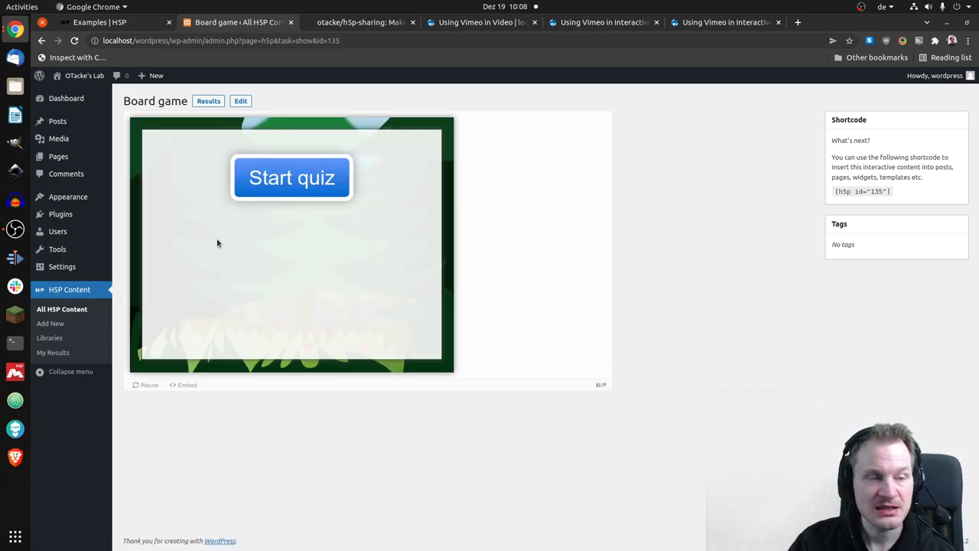
# - Start the bear station's quiz to reach the first excretion question
pyautogui.click(291, 177)
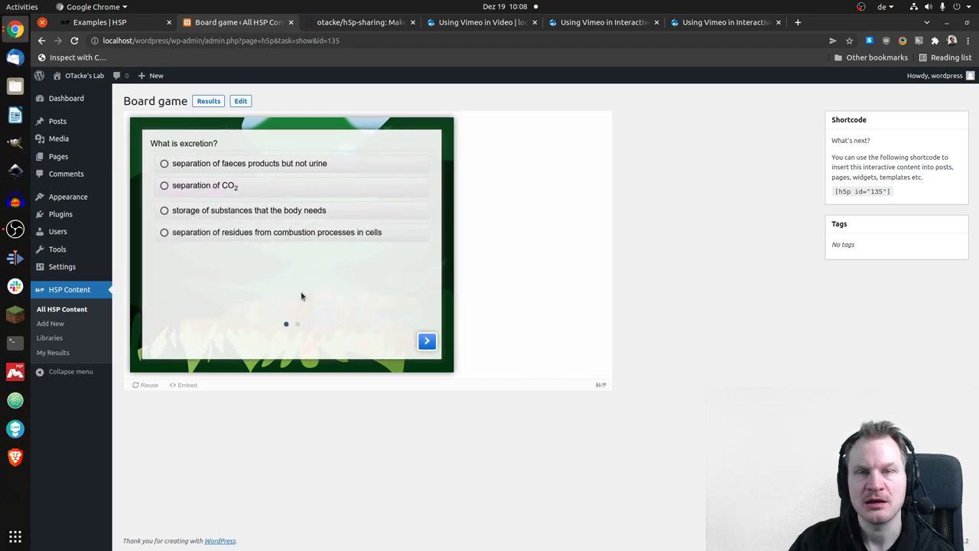
pyautogui.moveTo(344, 310)
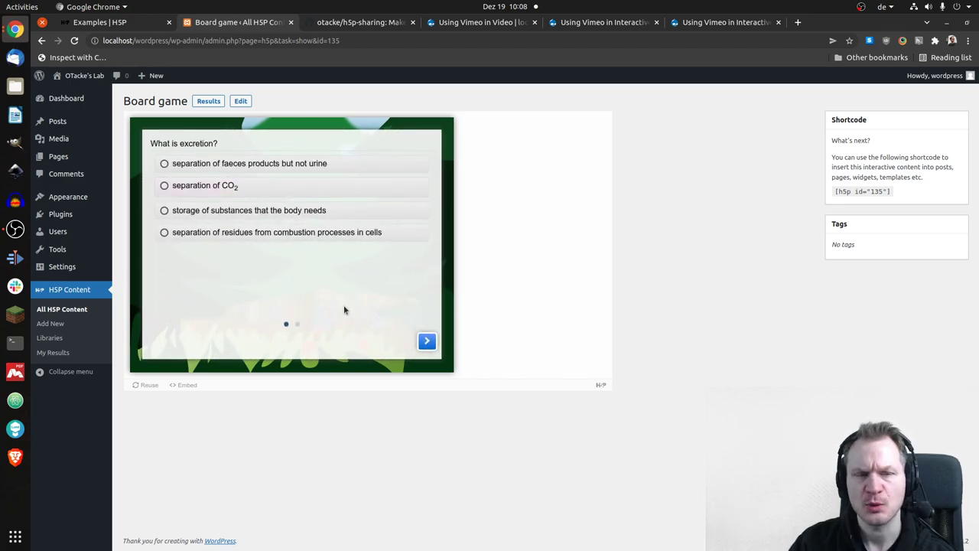
# - Answer the forest quiz's two questions, choosing 'as free CO2', and finish it
pyautogui.click(427, 341)
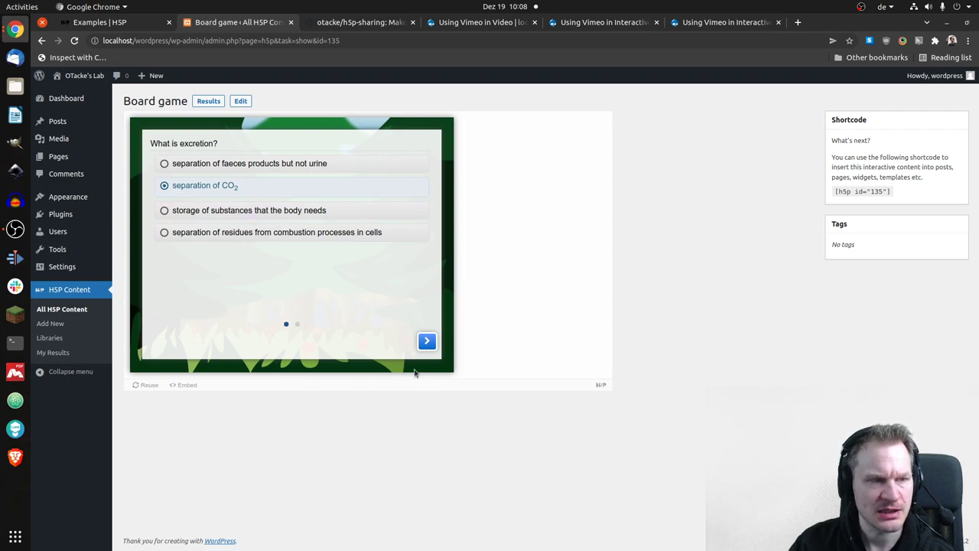
pyautogui.click(427, 341)
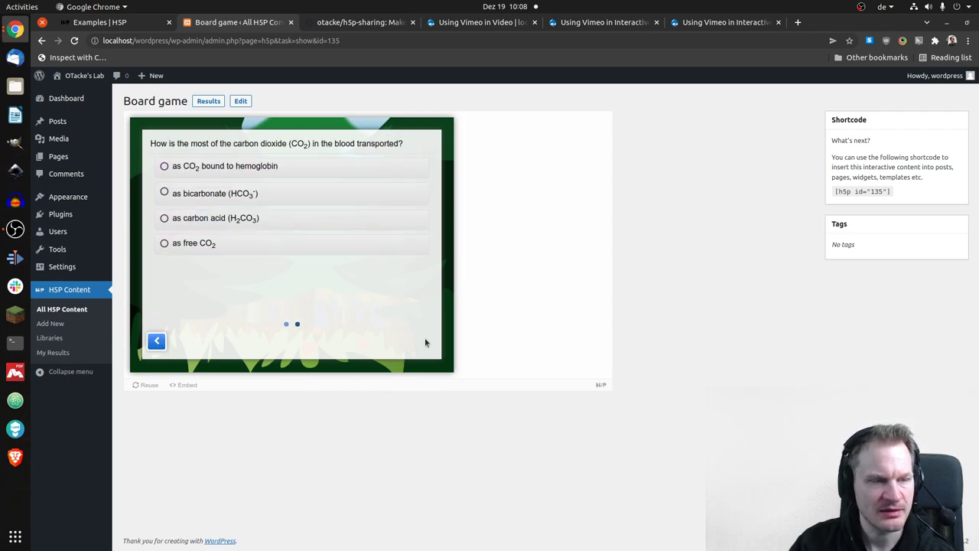
pyautogui.click(164, 243)
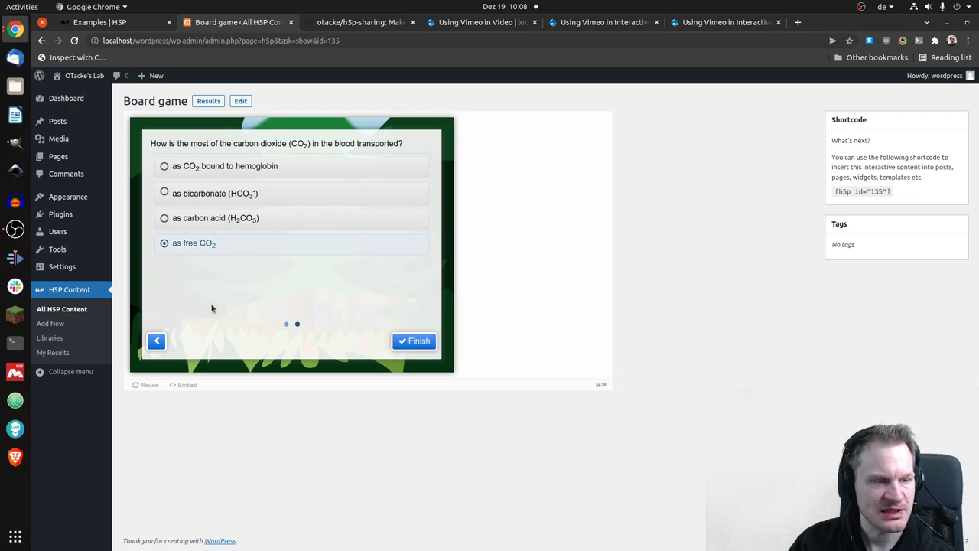
pyautogui.click(414, 340)
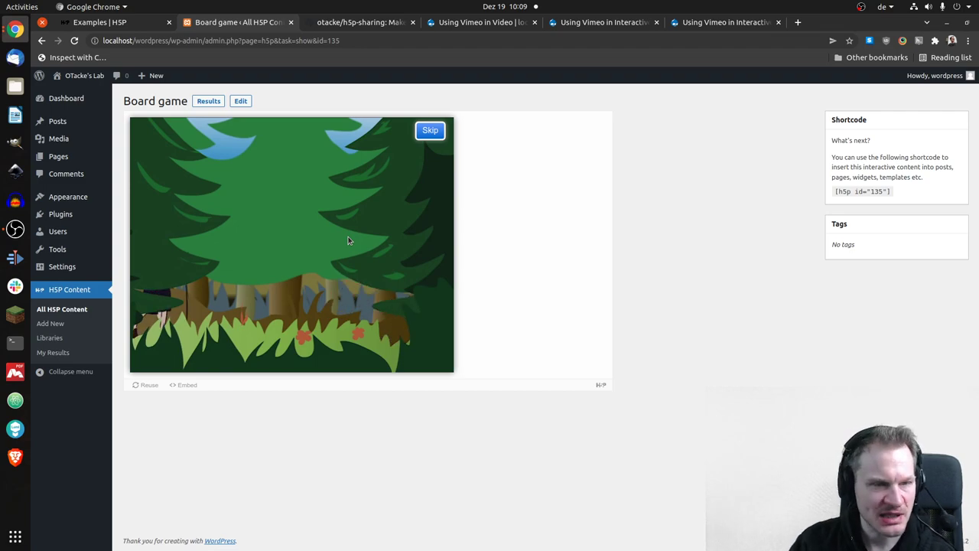
# - Skip the hiker walking animation and continue past the 0 of 2 result
pyautogui.click(429, 130)
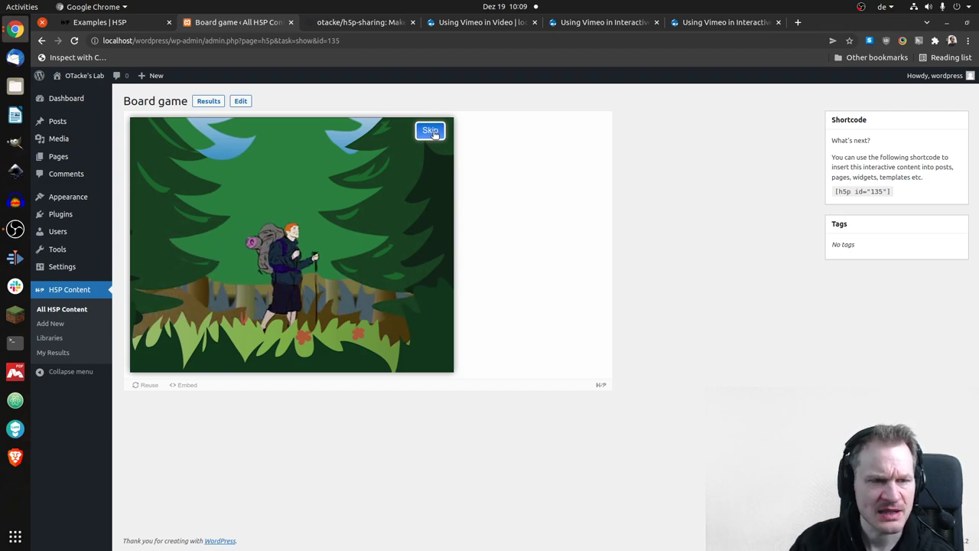
pyautogui.click(430, 130)
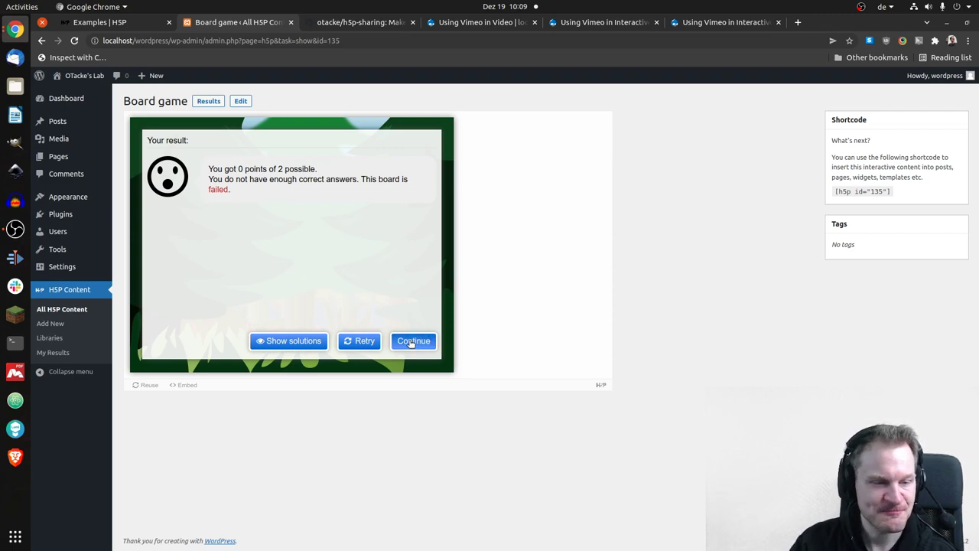
pyautogui.click(413, 341)
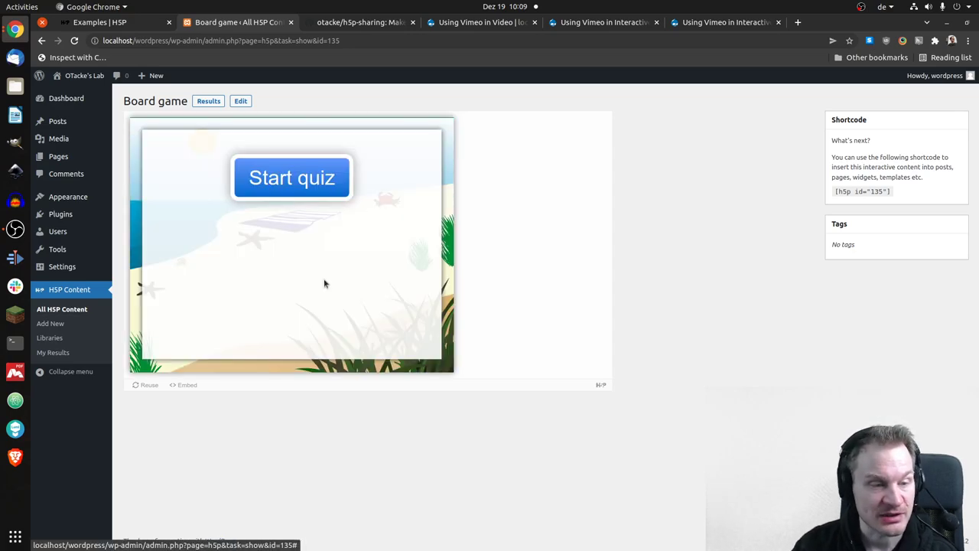
# - Start the beach quiz and advance to its second, double circulation question
pyautogui.click(292, 177)
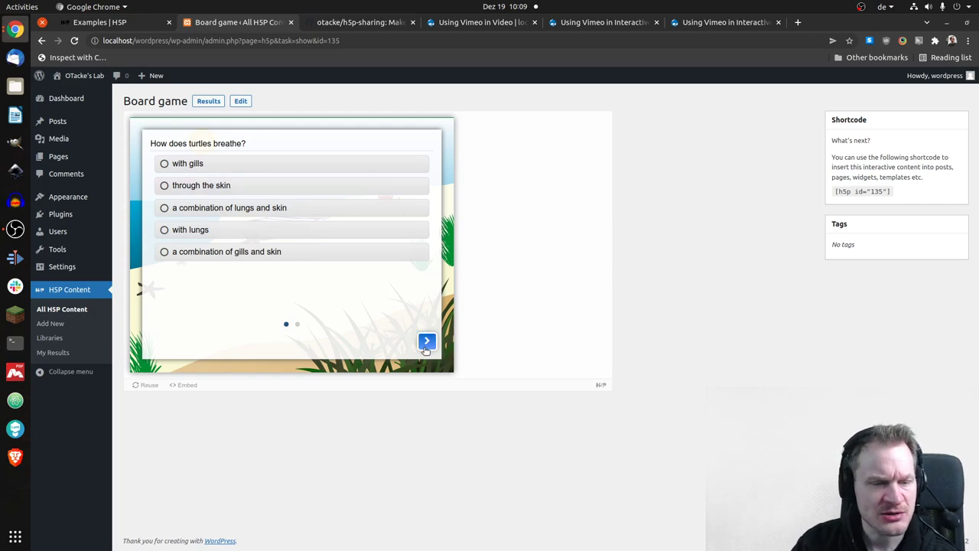
pyautogui.click(426, 340)
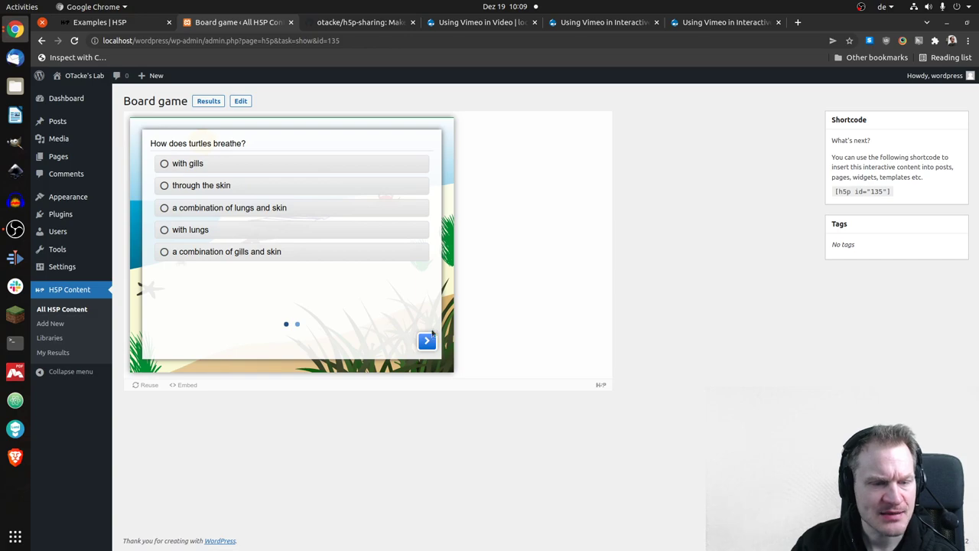
pyautogui.click(426, 341)
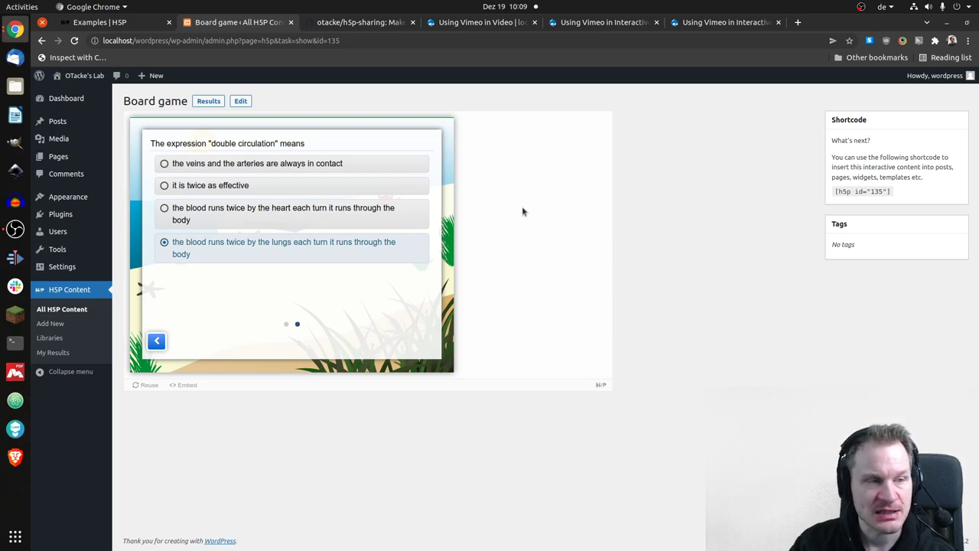
pyautogui.moveTo(240, 101)
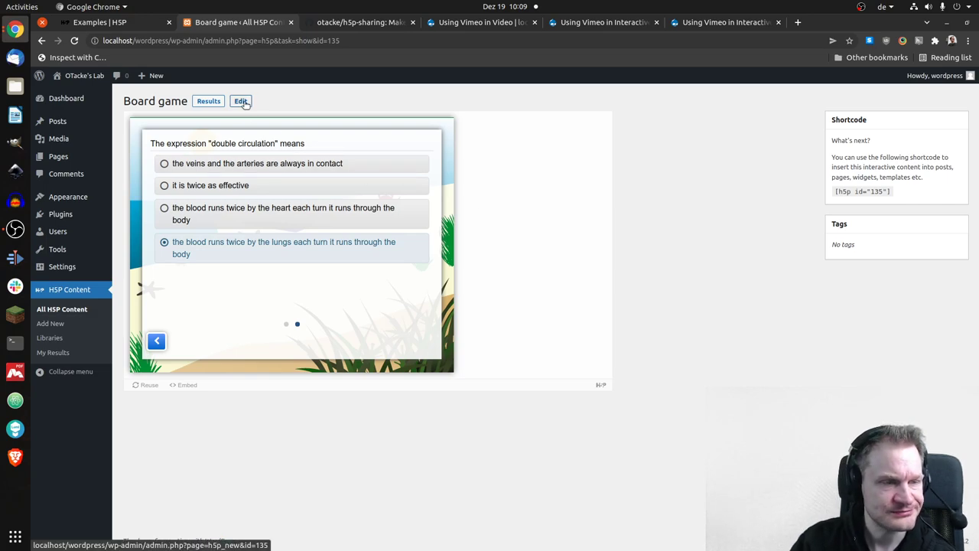
# - Open the Board game editor and scroll the form, expanding and collapsing the Welcome section
pyautogui.click(240, 100)
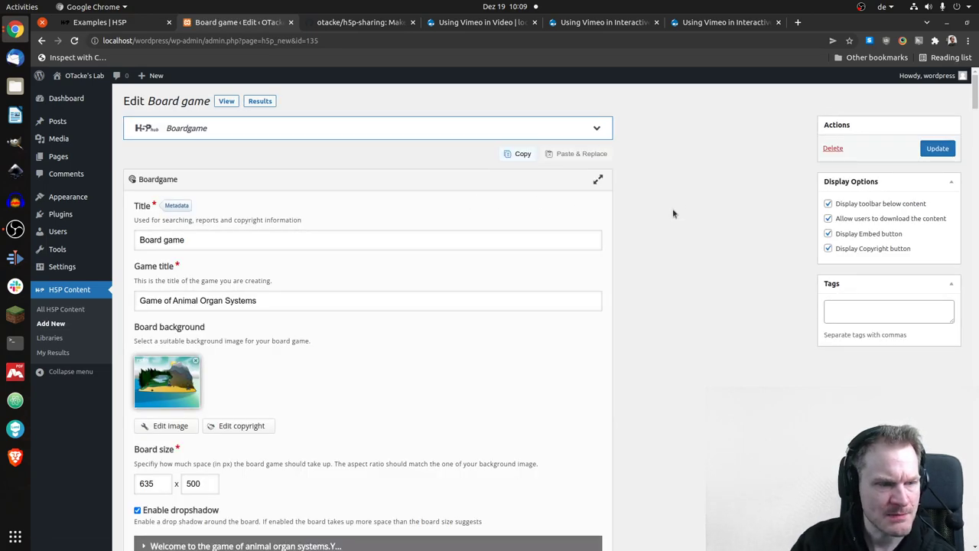
pyautogui.scroll(-3)
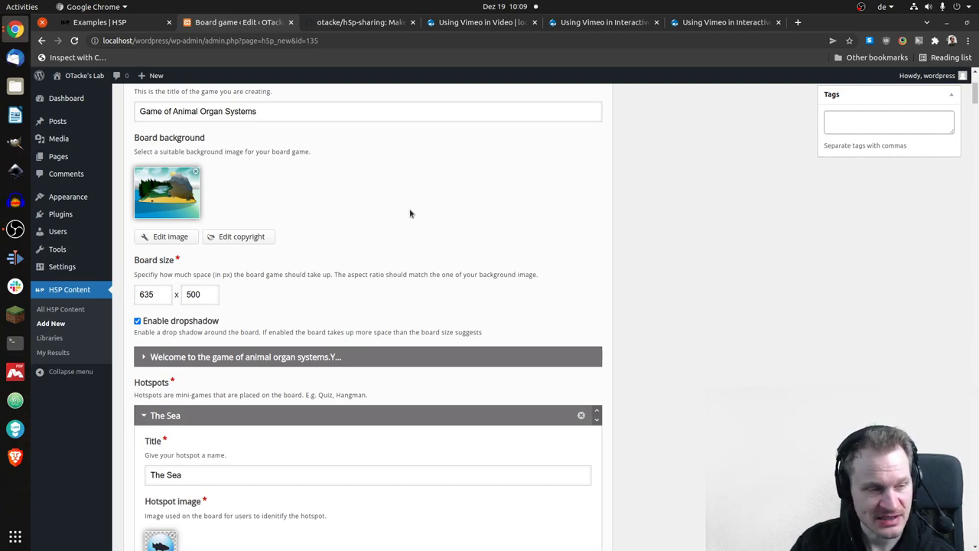
pyautogui.scroll(-3)
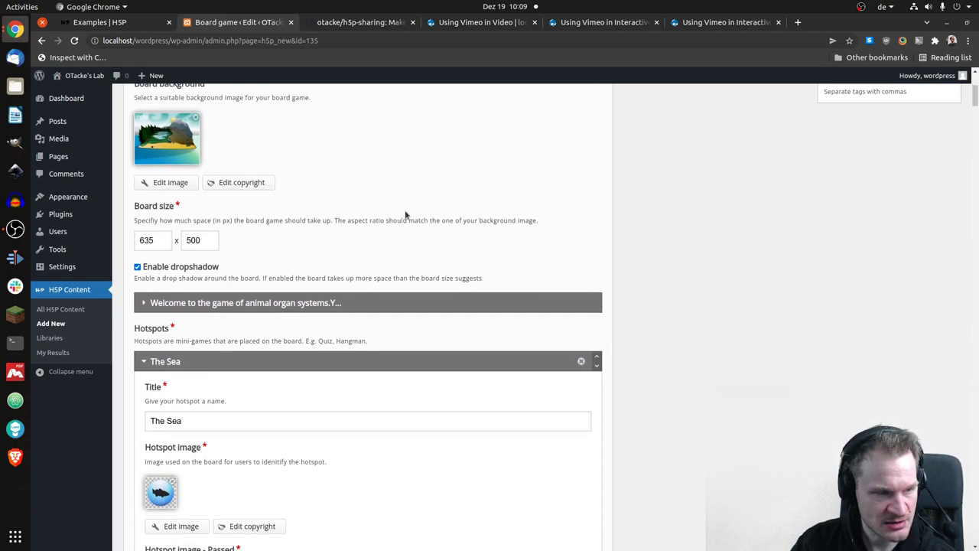
pyautogui.scroll(-3)
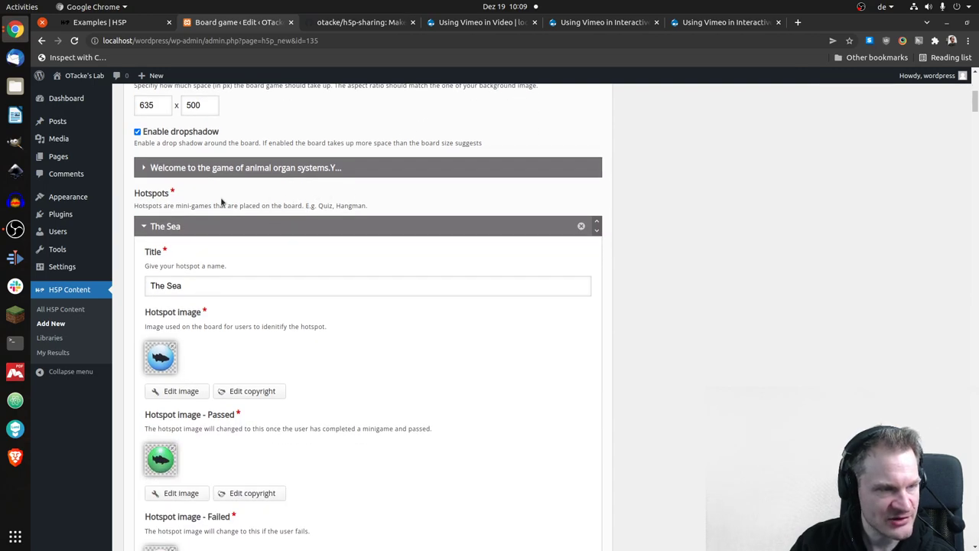
pyautogui.click(144, 168)
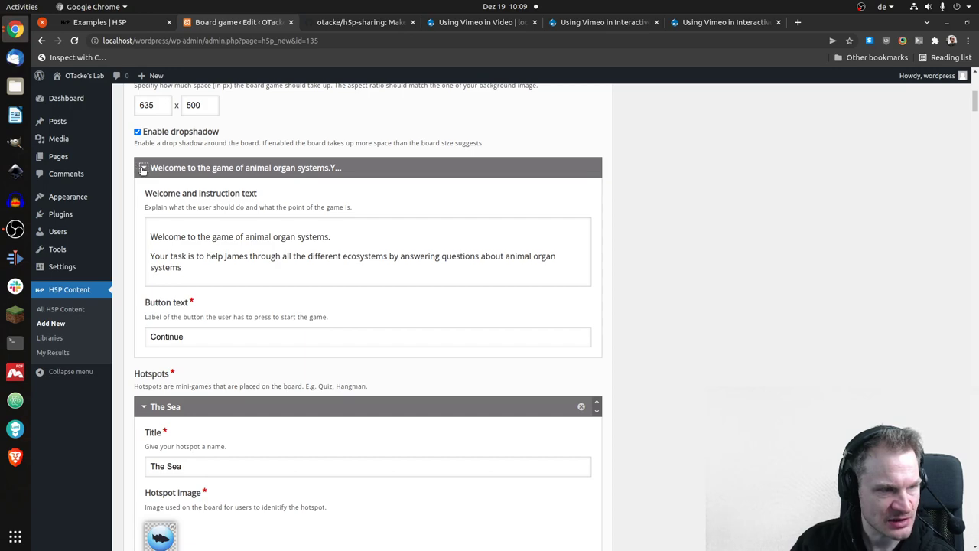
pyautogui.click(144, 168)
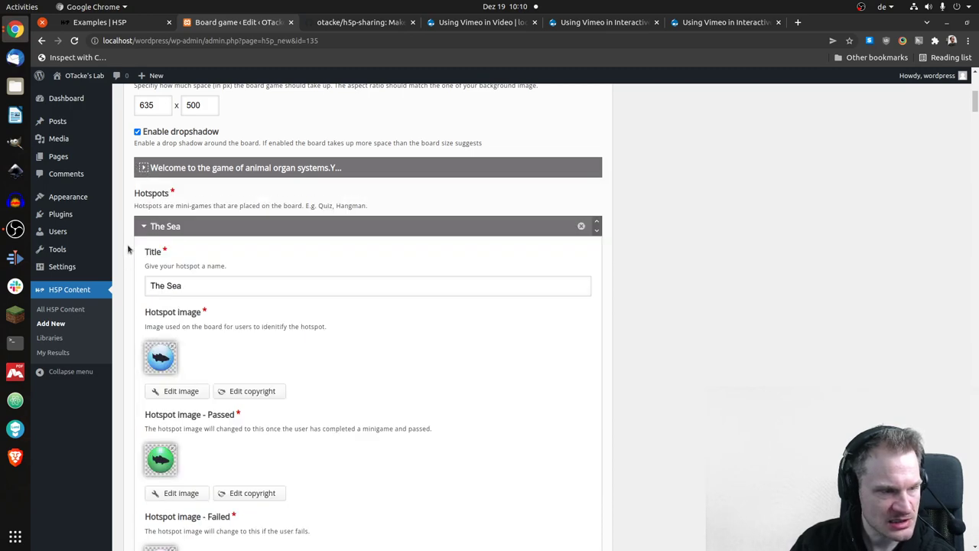
pyautogui.scroll(-3)
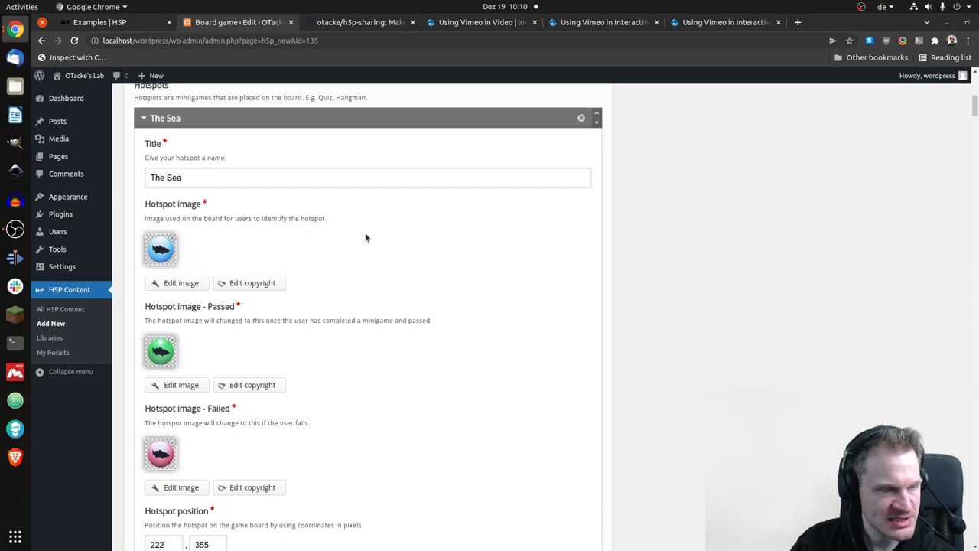
pyautogui.scroll(-3)
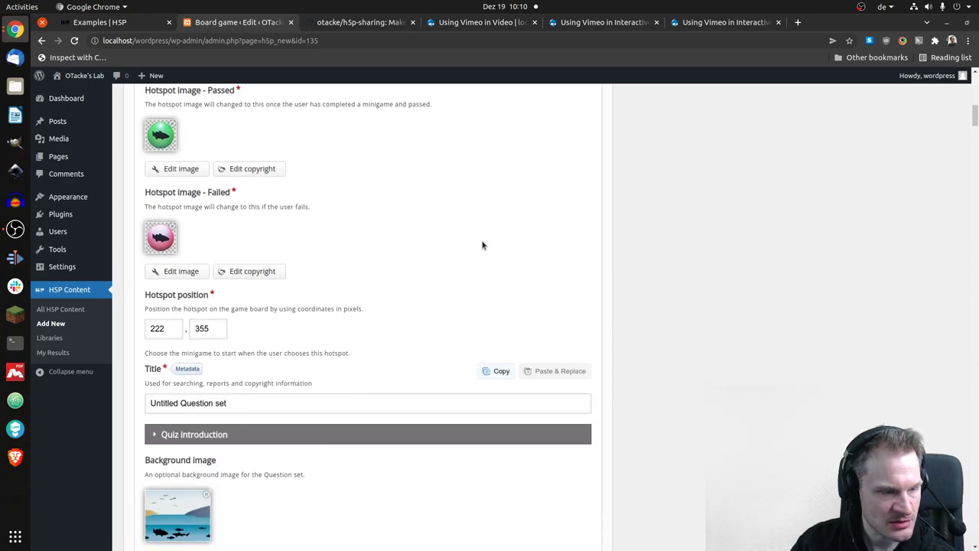
pyautogui.scroll(-3)
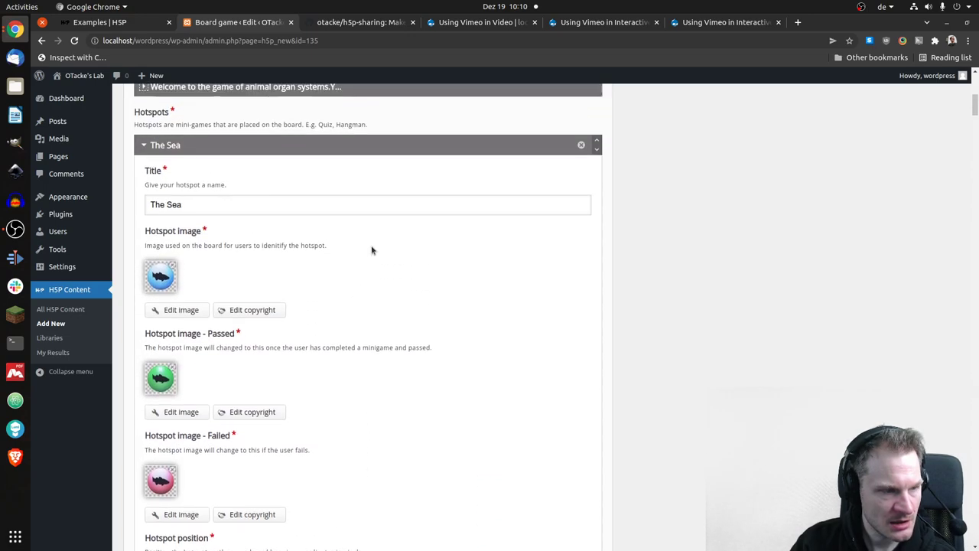
pyautogui.scroll(-3)
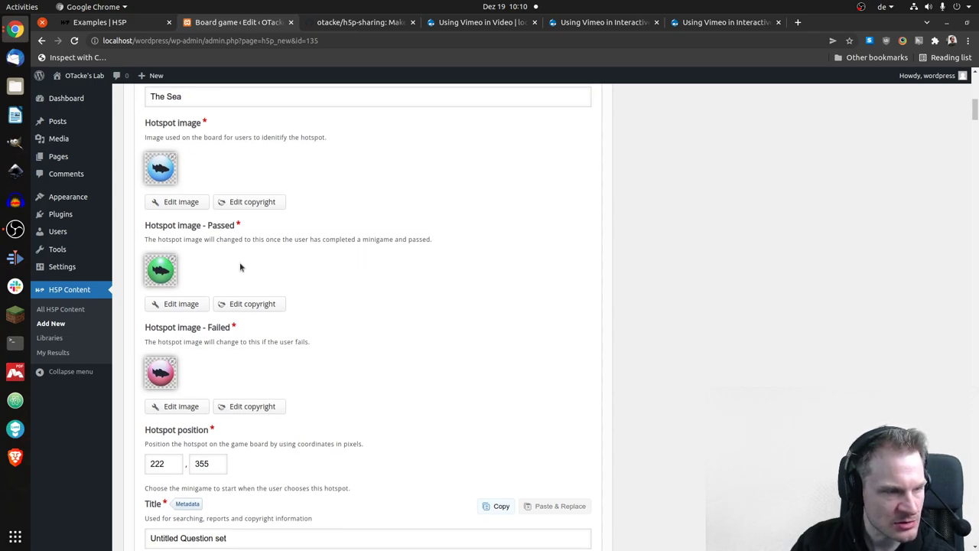
pyautogui.moveTo(371, 284)
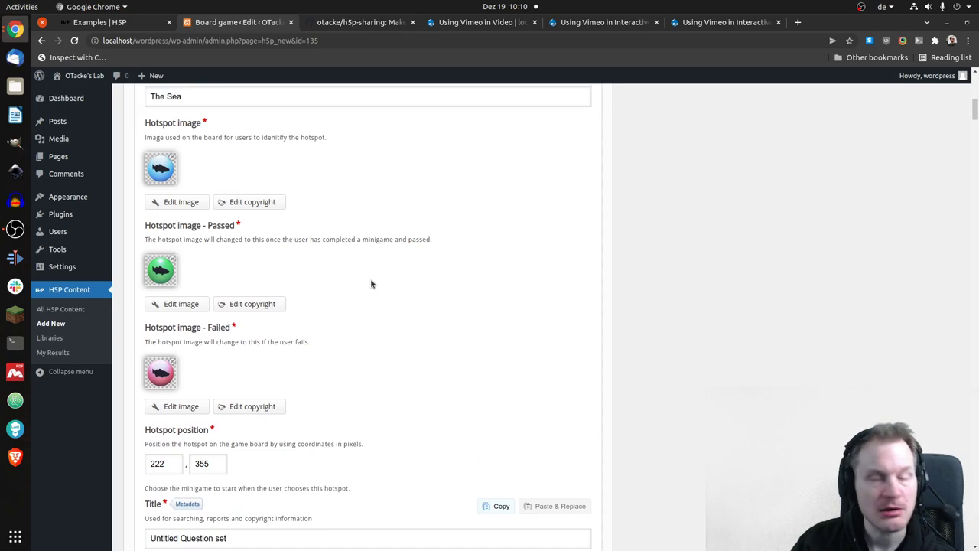
pyautogui.moveTo(390, 257)
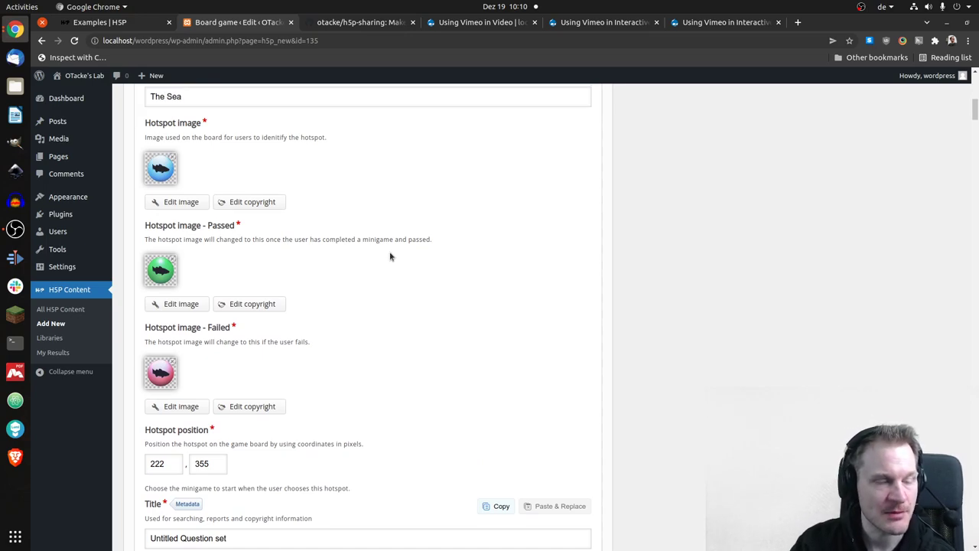
pyautogui.moveTo(408, 220)
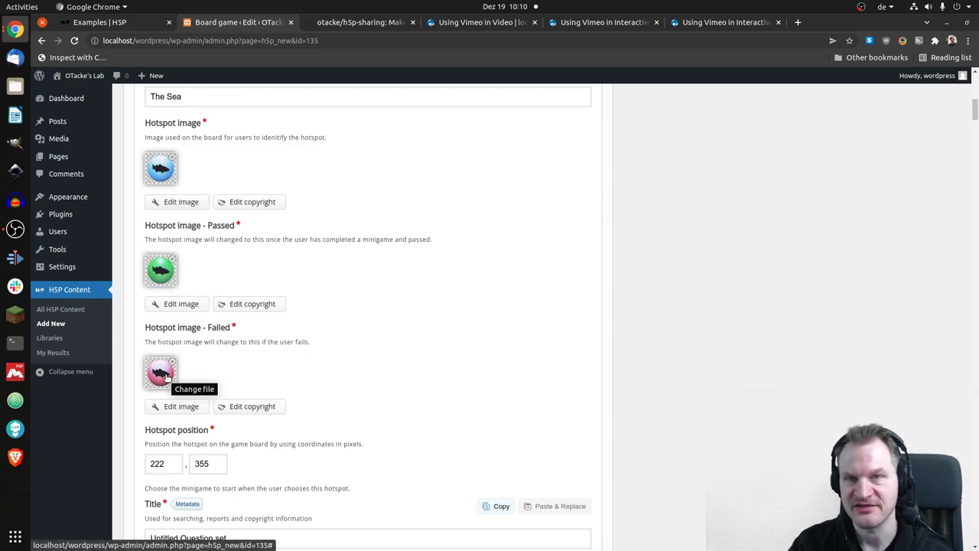
pyautogui.scroll(-3)
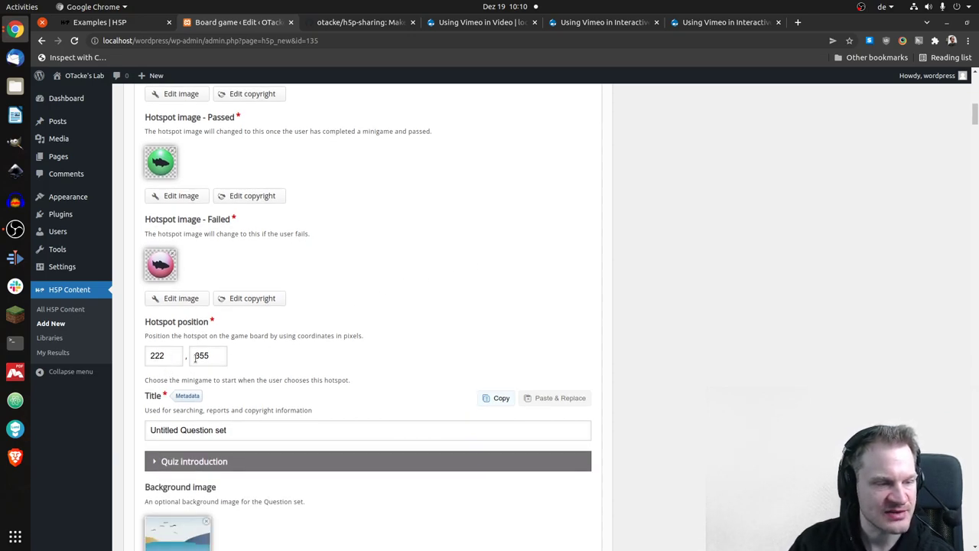
pyautogui.click(206, 355)
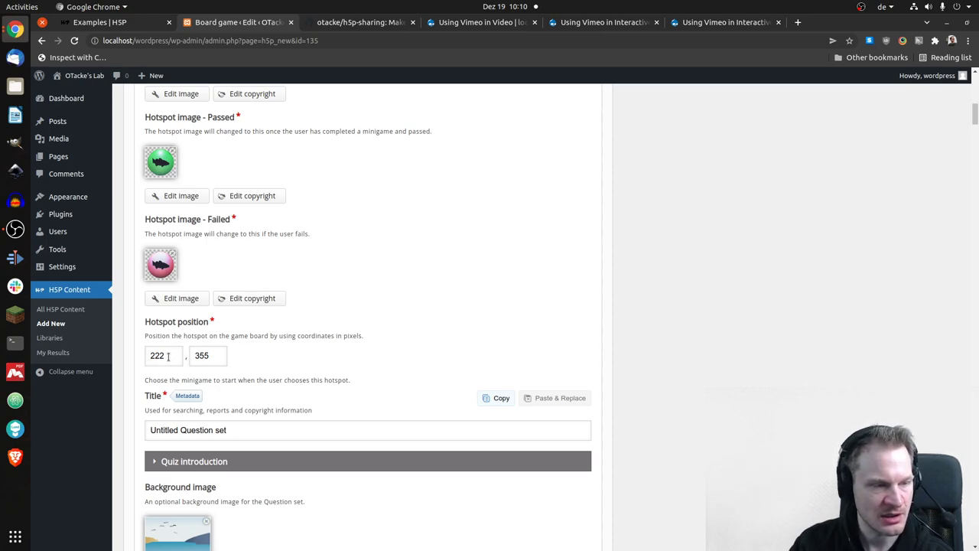
pyautogui.moveTo(352, 316)
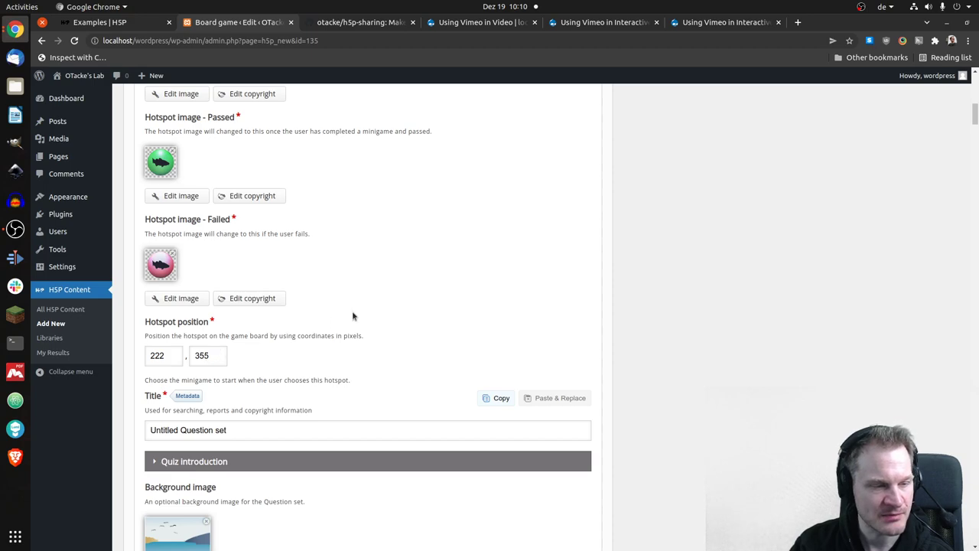
pyautogui.scroll(-3)
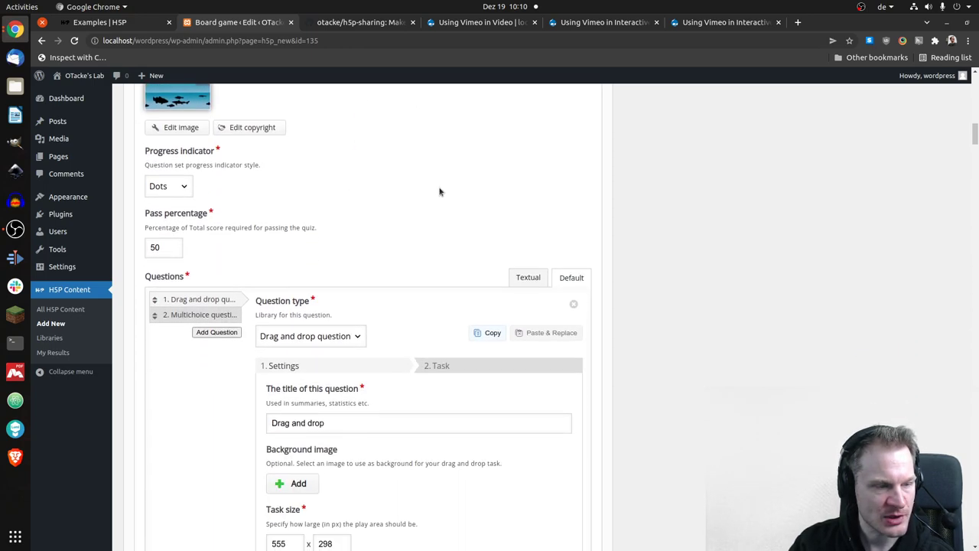
# - Show the Saltwater fish multichoice question, then review The Beach, The marsh and The Forrest
pyautogui.scroll(-3)
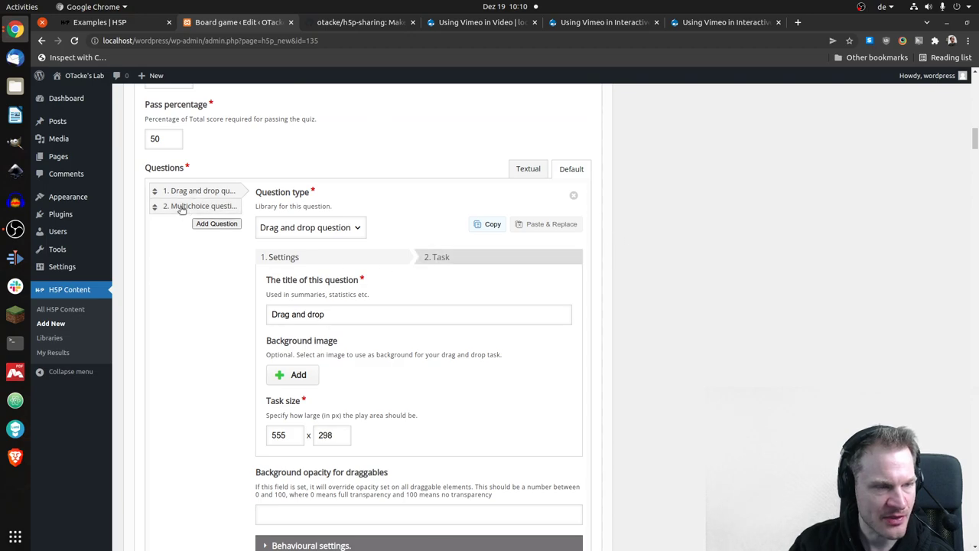
pyautogui.click(200, 206)
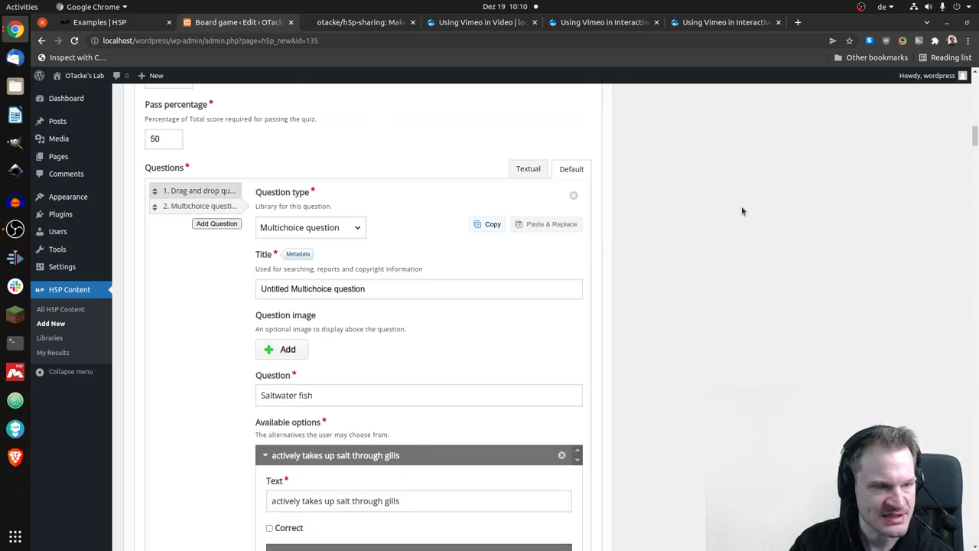
pyautogui.scroll(-3)
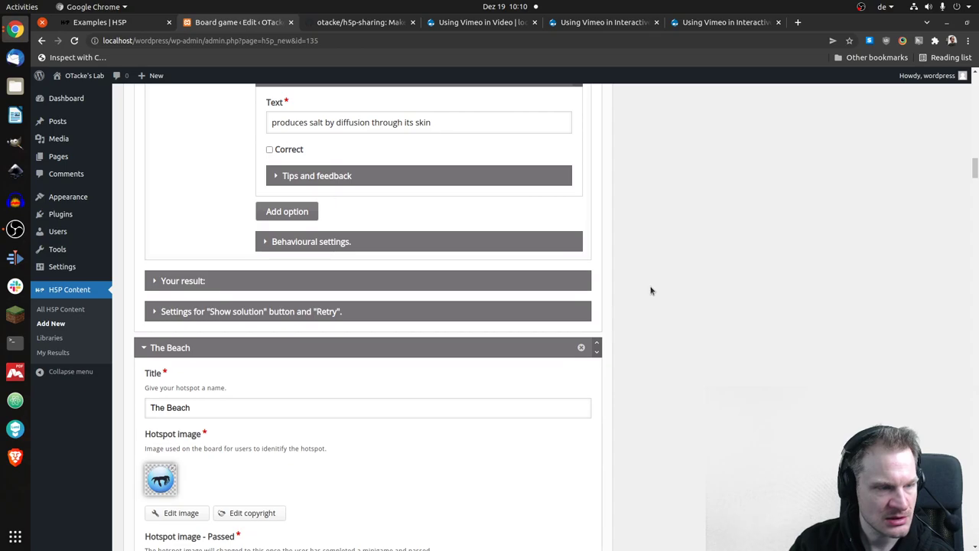
pyautogui.scroll(-3)
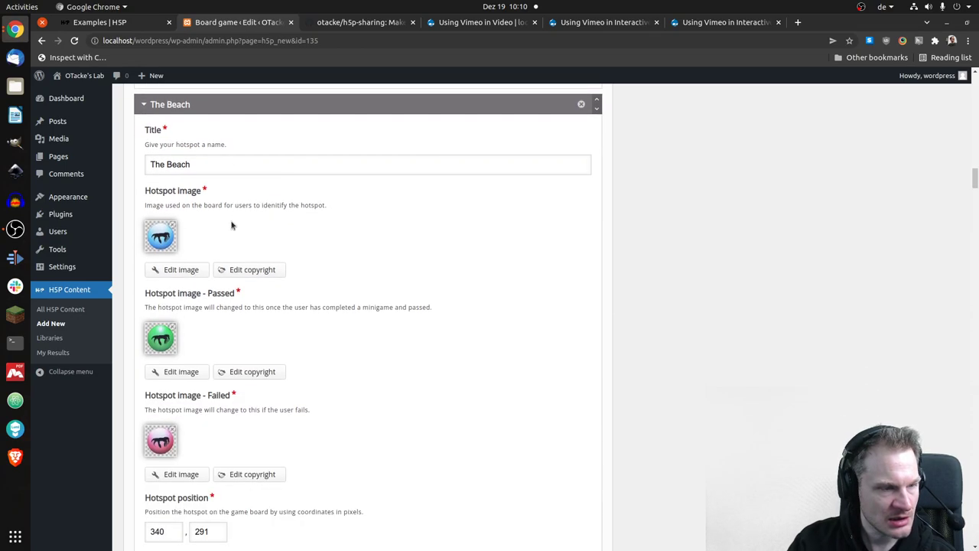
pyautogui.scroll(-3)
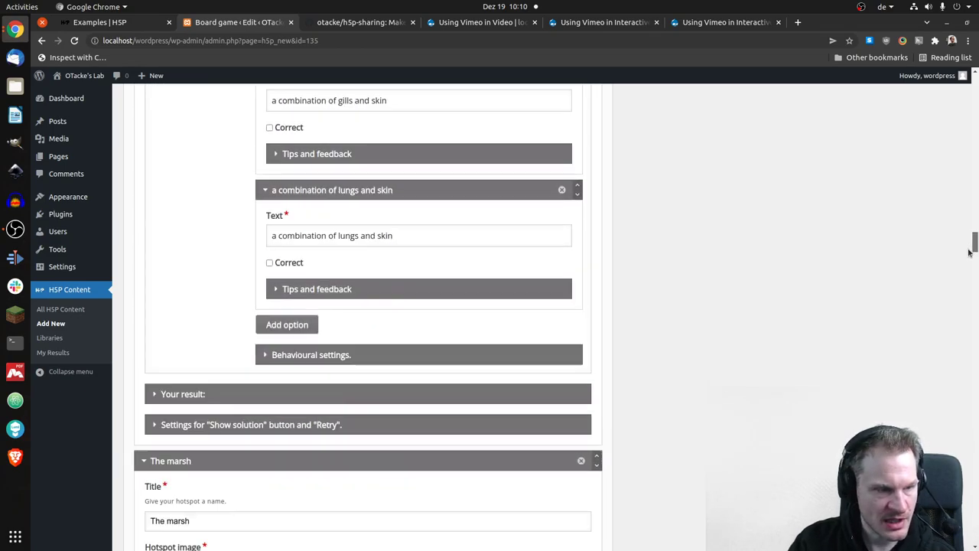
pyautogui.scroll(-3)
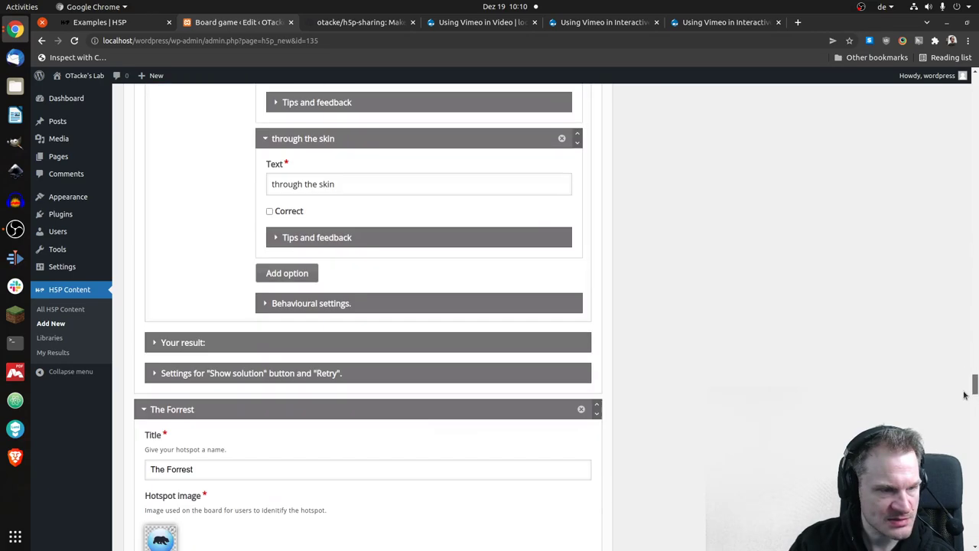
pyautogui.scroll(-3)
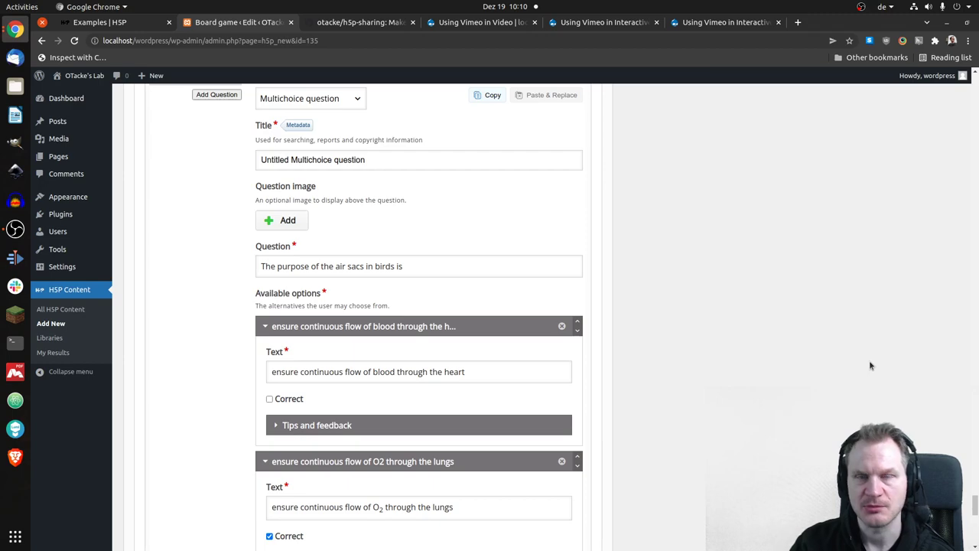
pyautogui.scroll(-3)
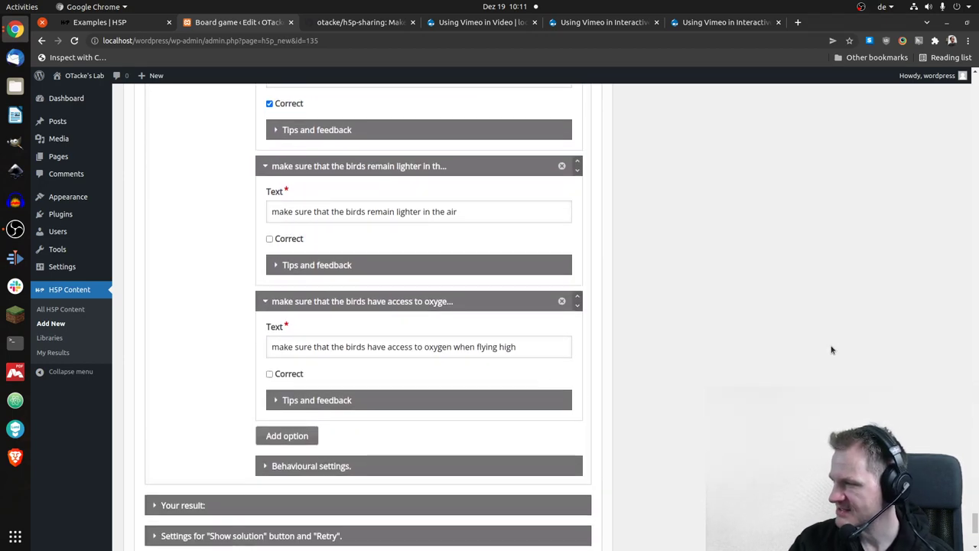
pyautogui.scroll(-3)
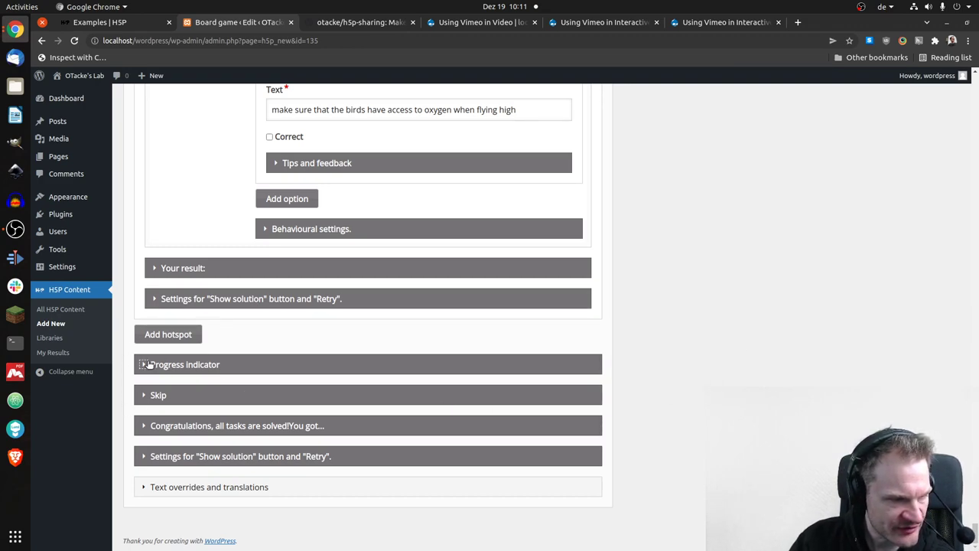
pyautogui.click(186, 364)
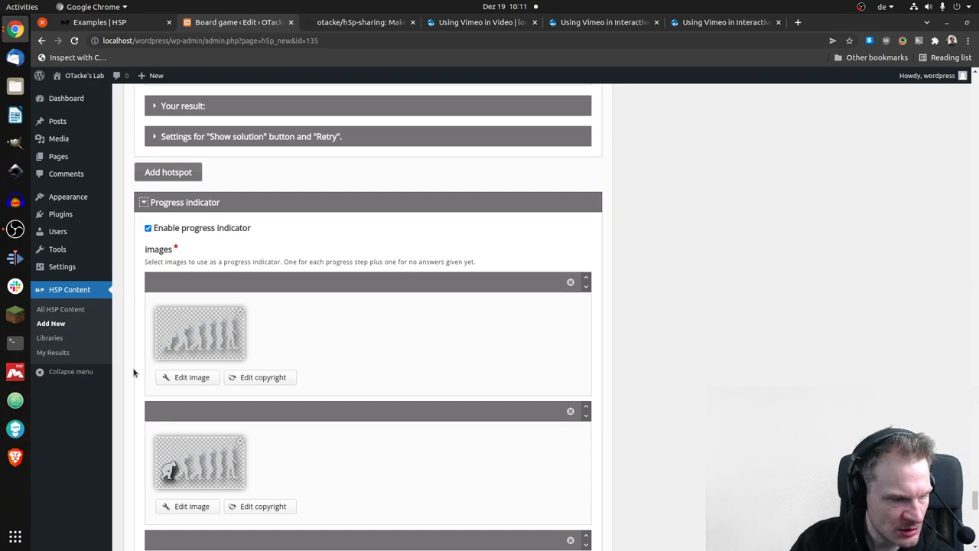
pyautogui.moveTo(130, 298)
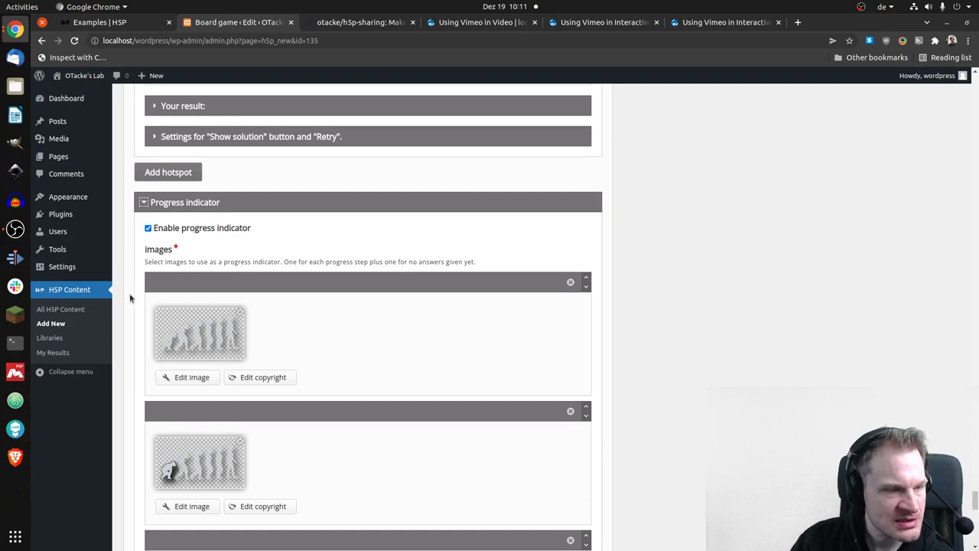
pyautogui.scroll(-3)
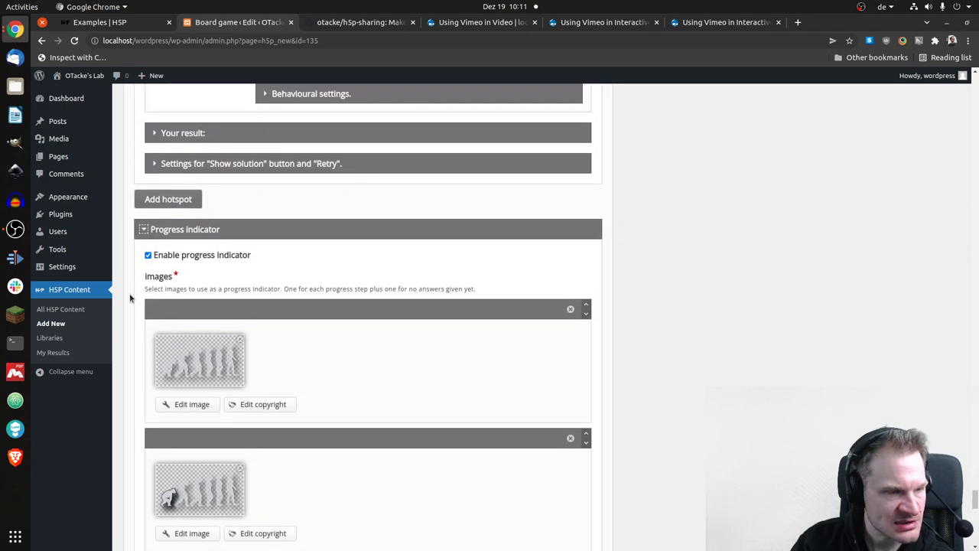
pyautogui.scroll(-3)
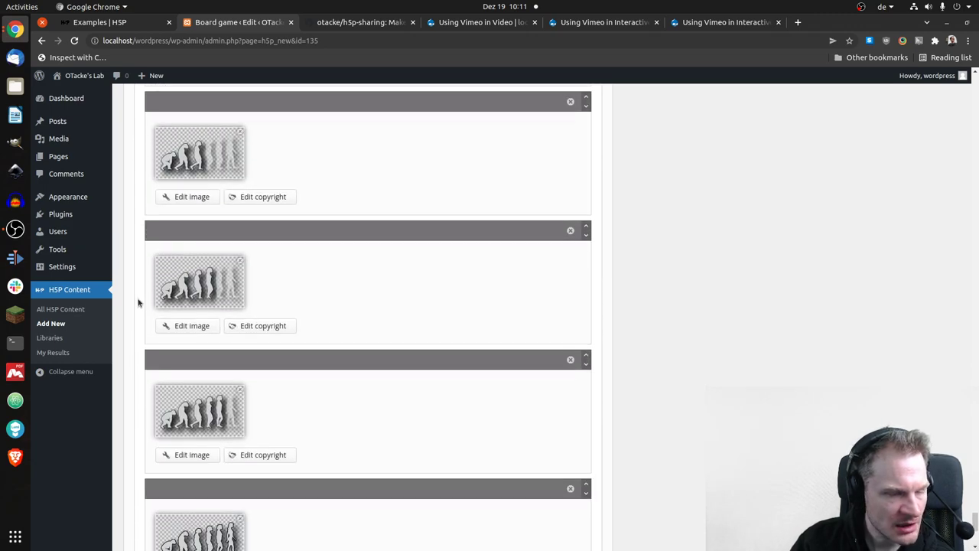
pyautogui.scroll(-3)
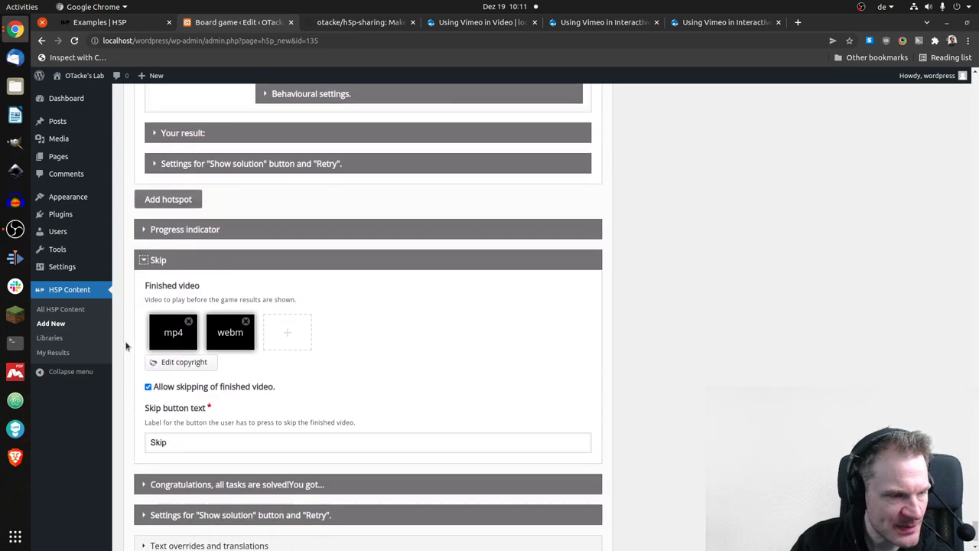
pyautogui.moveTo(126, 340)
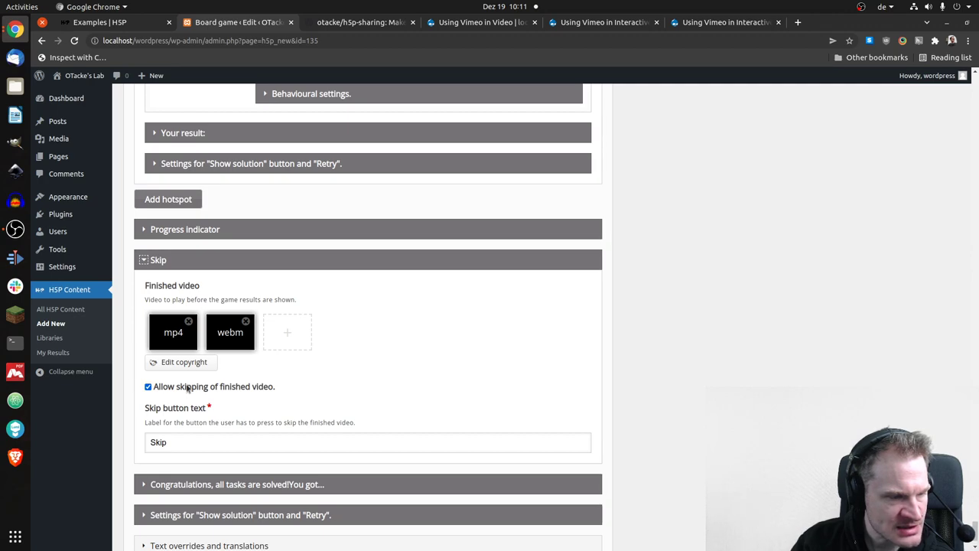
pyautogui.moveTo(151, 324)
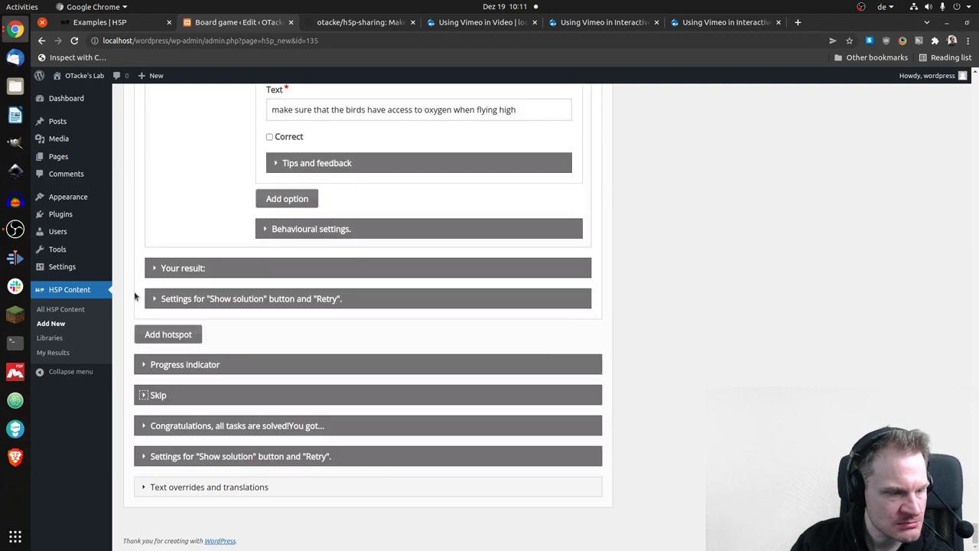
# - Expand the 'Settings for "Show solution" button and "Retry"' section
pyautogui.click(237, 425)
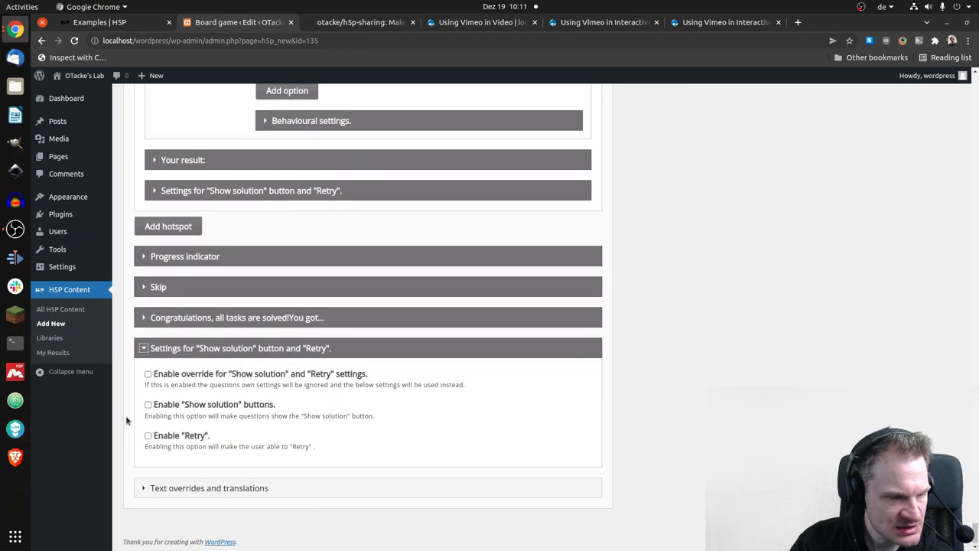
pyautogui.moveTo(243, 438)
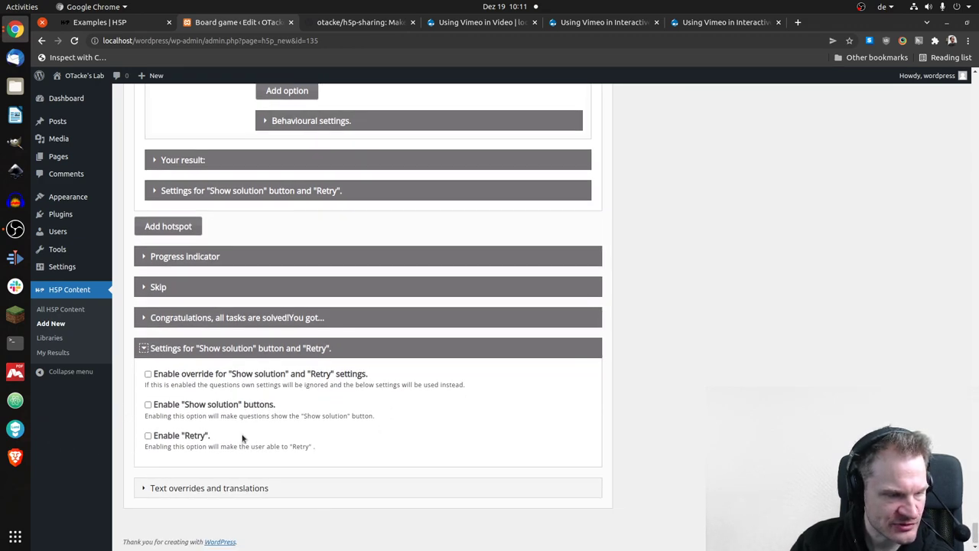